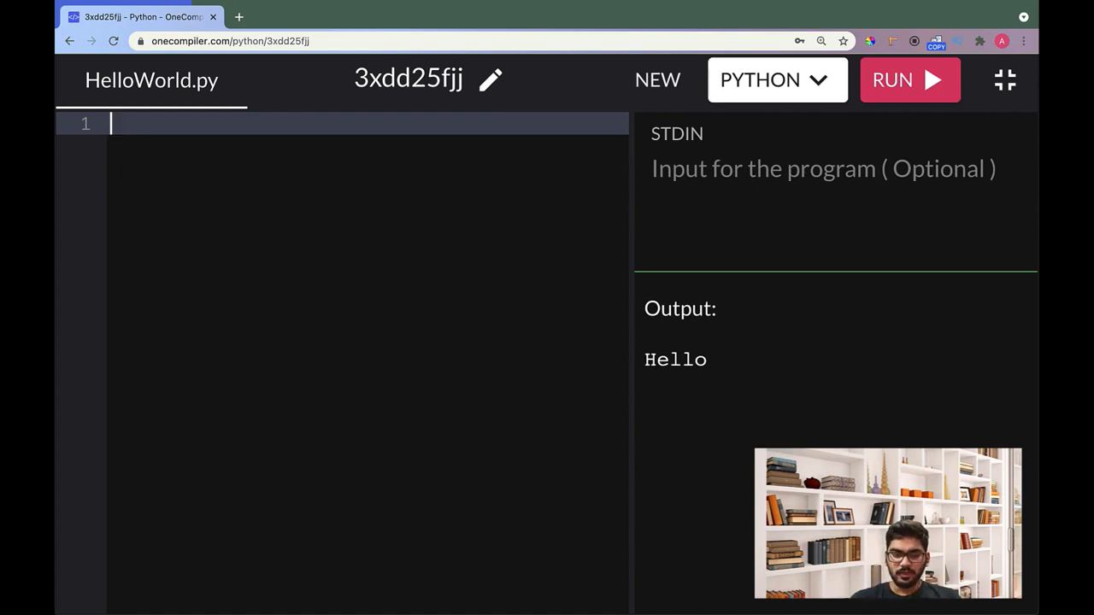
# Write a = 2 and print(a), then run the script so it outputs 2.
pyautogui.write('a = 2')
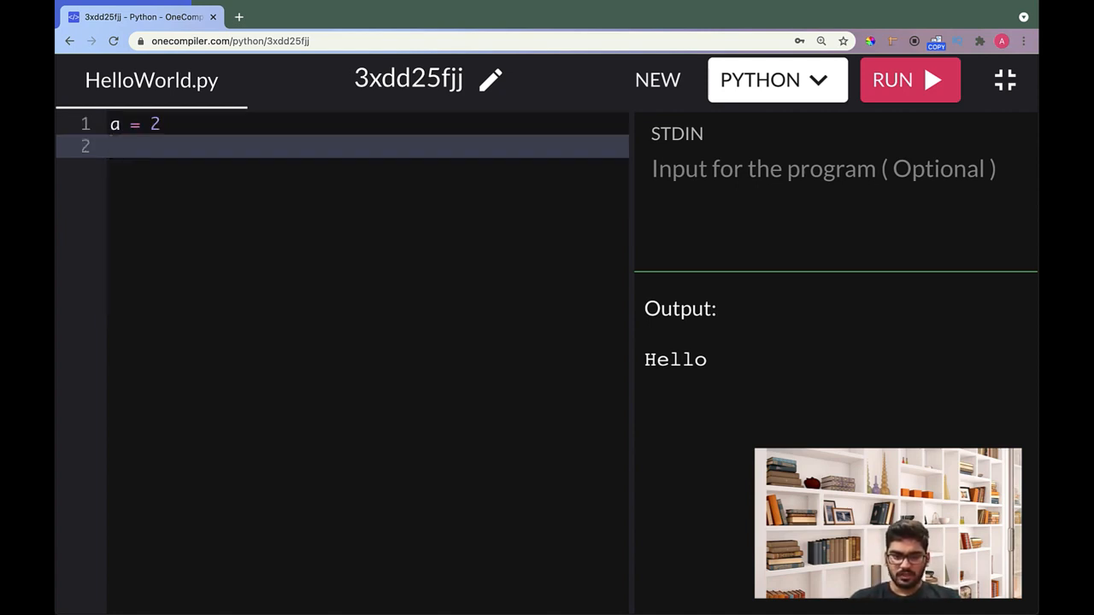
pyautogui.write('print(')
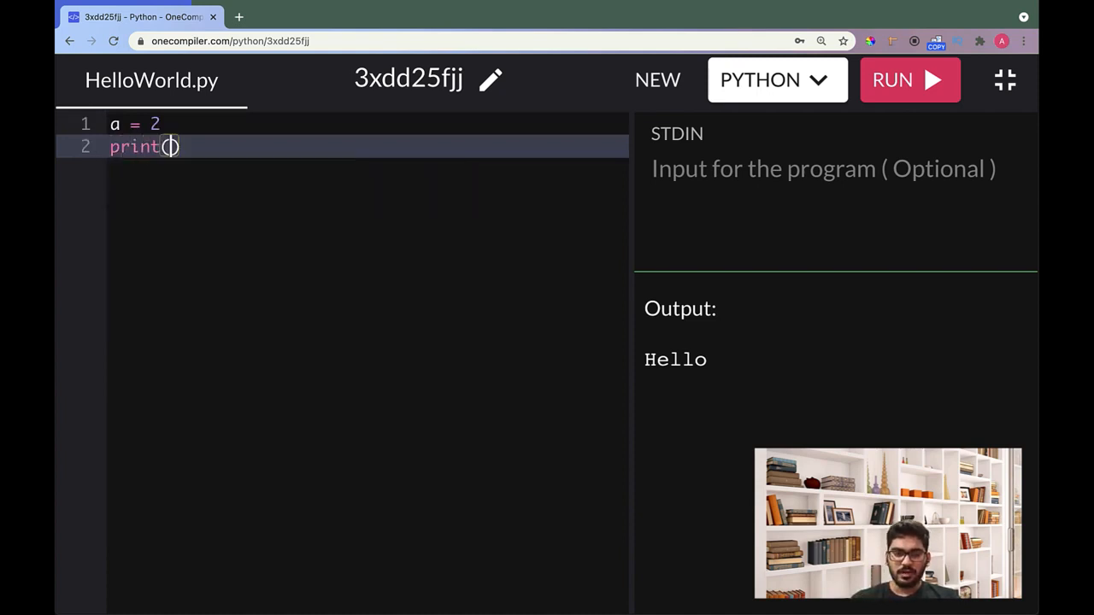
pyautogui.write('a')
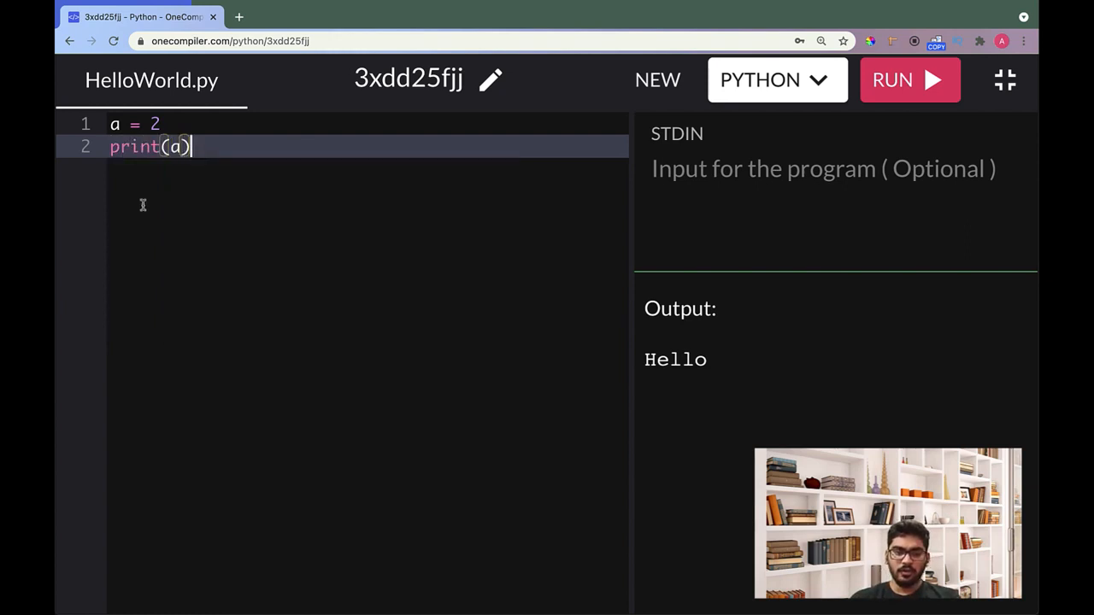
pyautogui.doubleClick(132, 146)
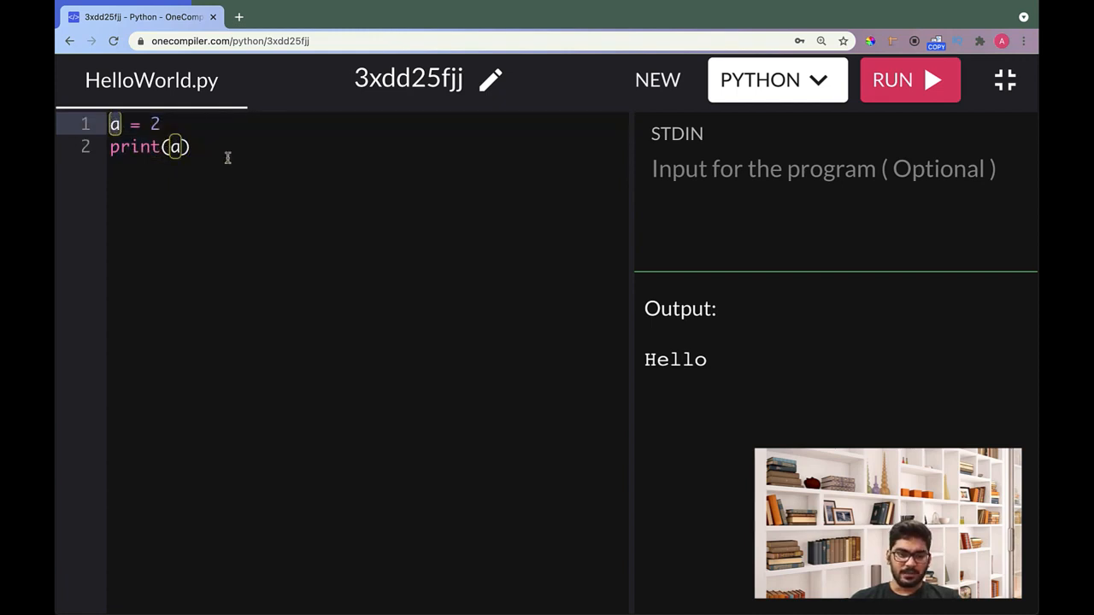
pyautogui.click(909, 79)
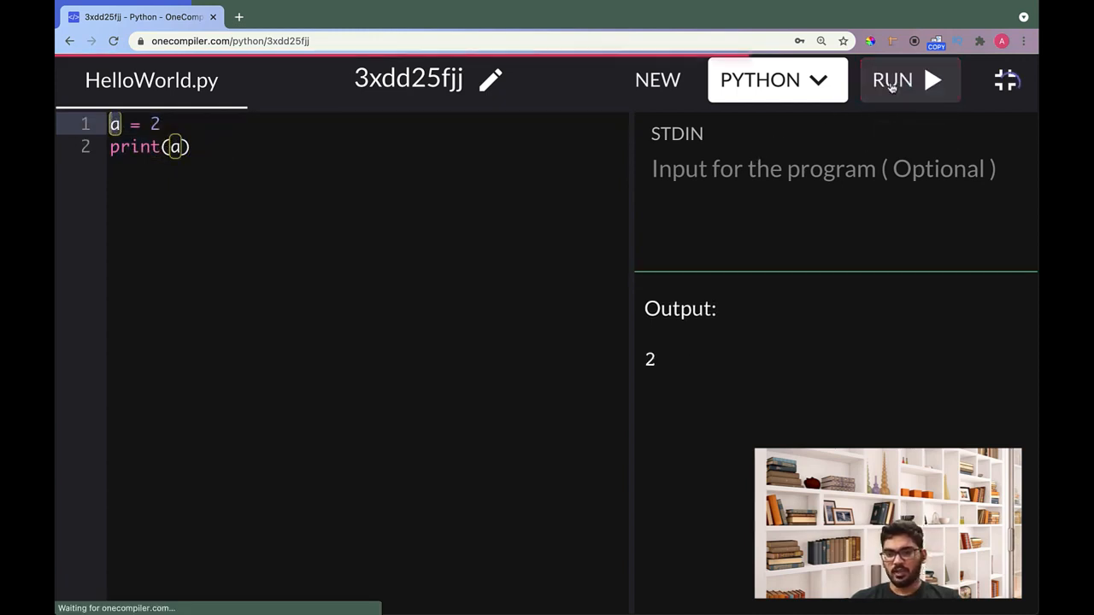
# Add a '// a-z, A-z' note on line 5, rename a to 1a, and run to get a SyntaxError.
pyautogui.doubleClick(650, 359)
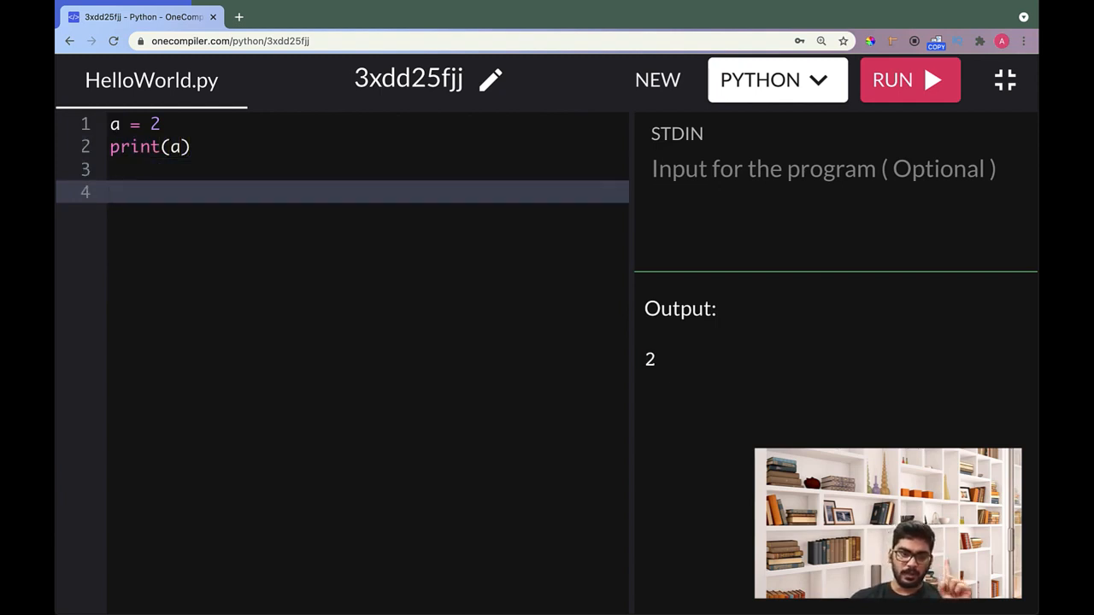
pyautogui.click(111, 124)
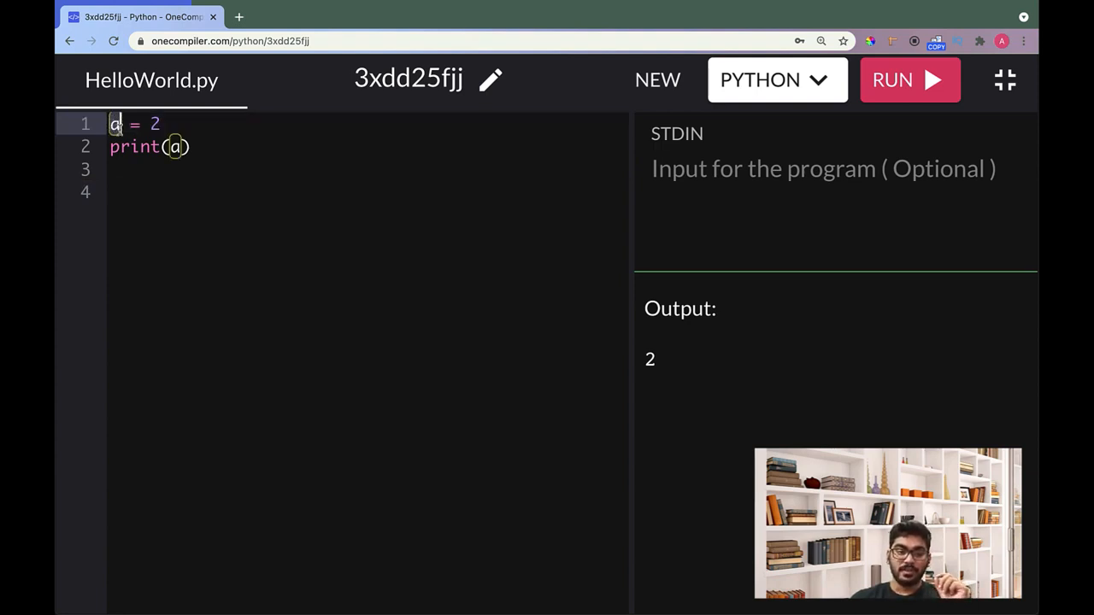
pyautogui.click(195, 146)
pyautogui.write('//')
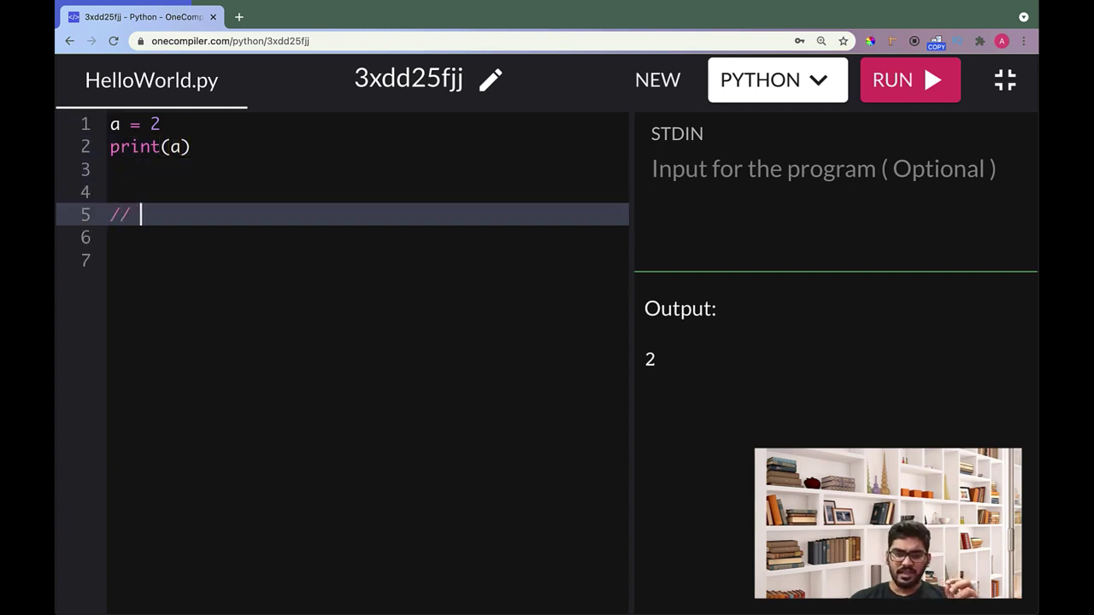
pyautogui.write('a-z, A-z')
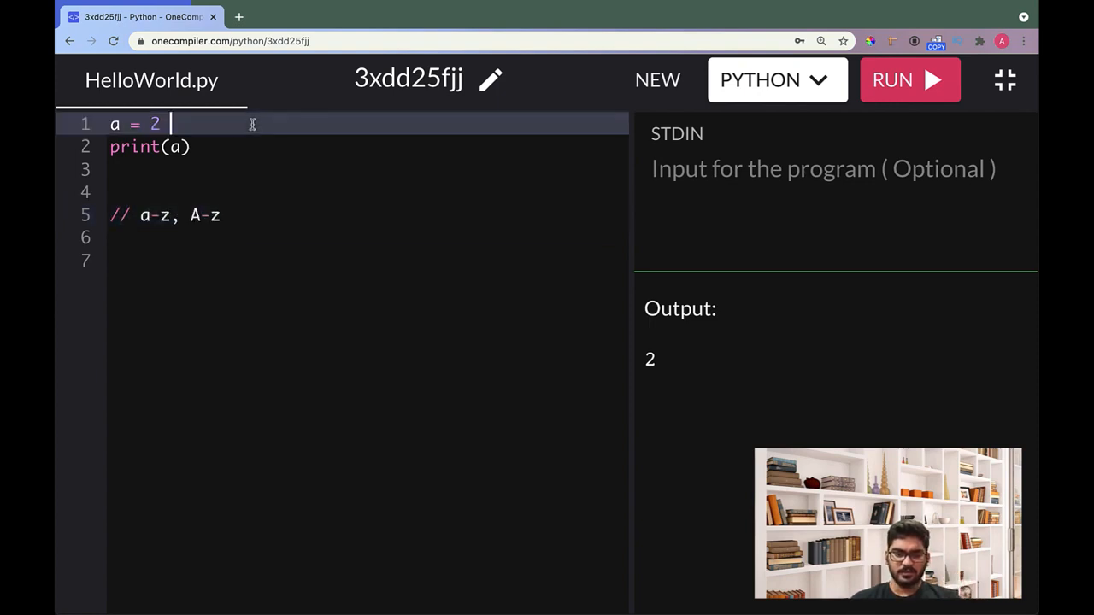
pyautogui.click(116, 124)
pyautogui.write('1')
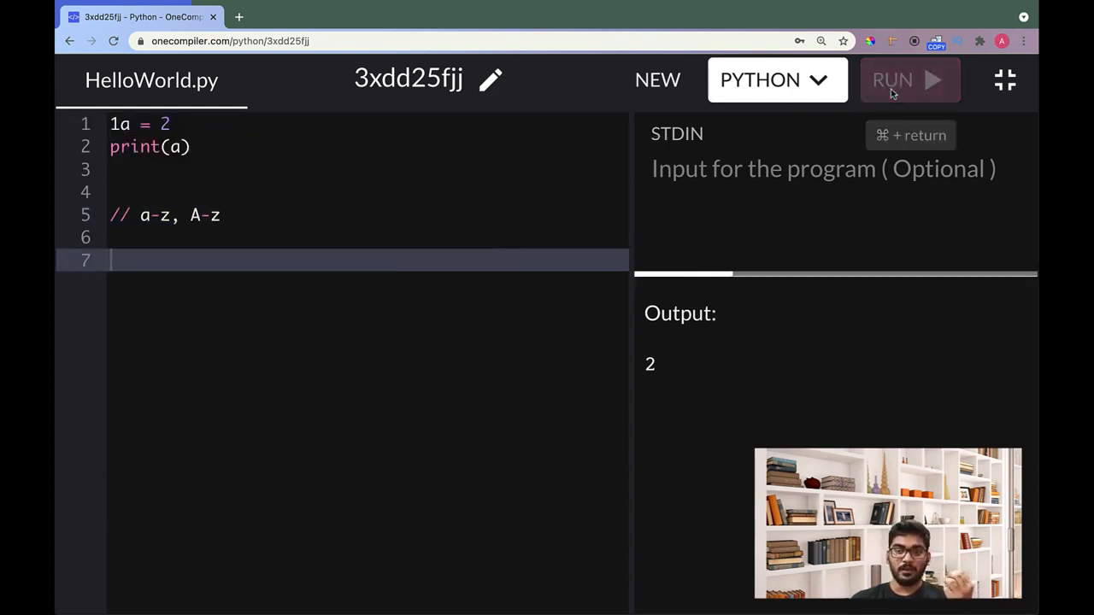
pyautogui.click(910, 80)
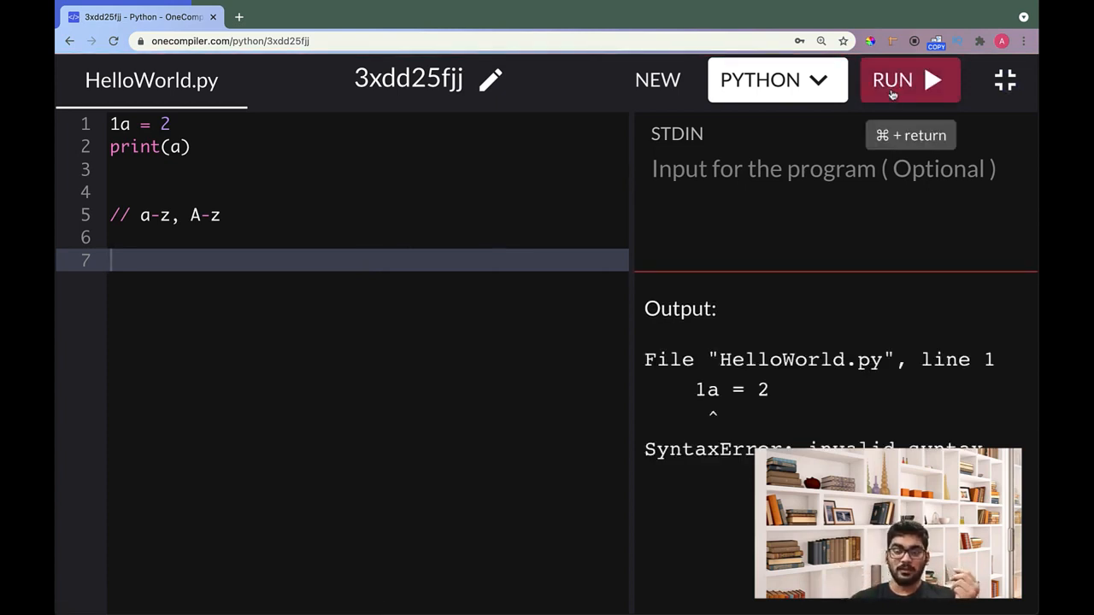
# Rename 1a to a1 in both lines and delete the line 5 comment.
pyautogui.click(239, 191)
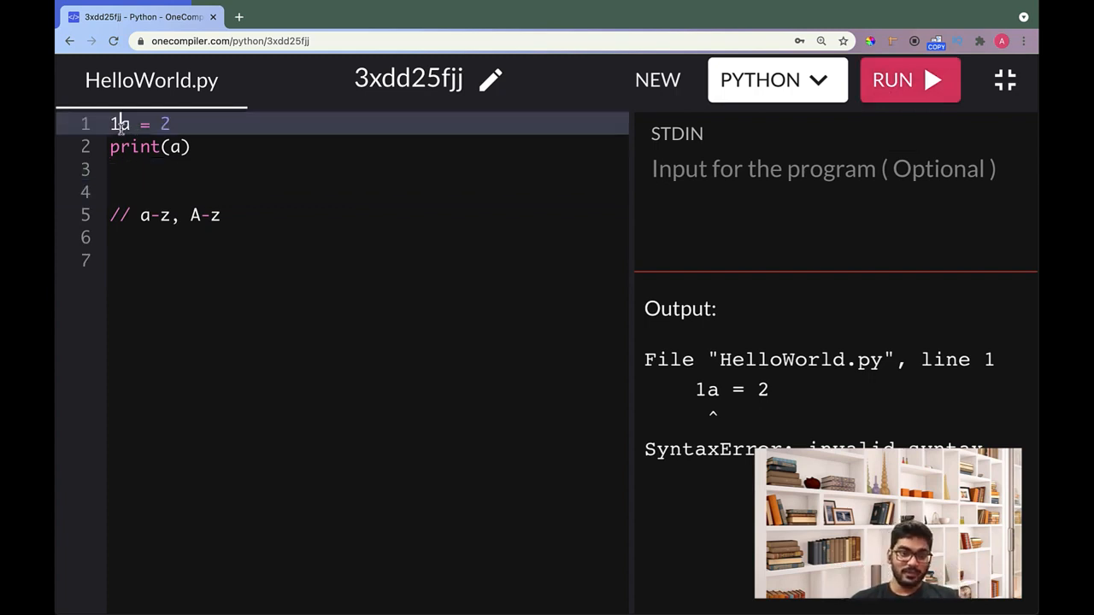
pyautogui.write('a1')
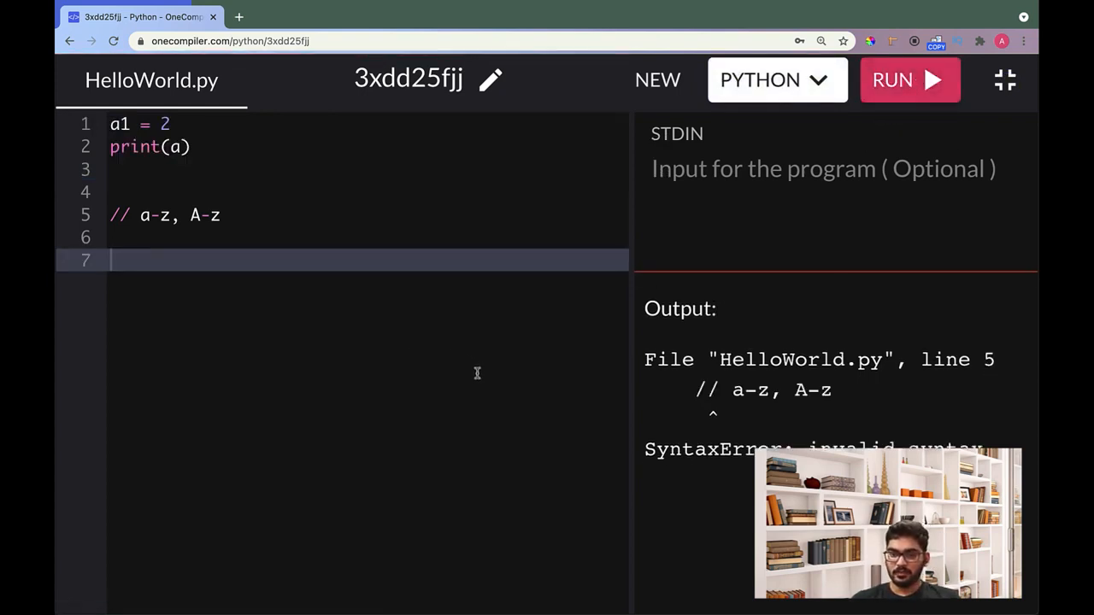
pyautogui.click(180, 146)
pyautogui.write('1')
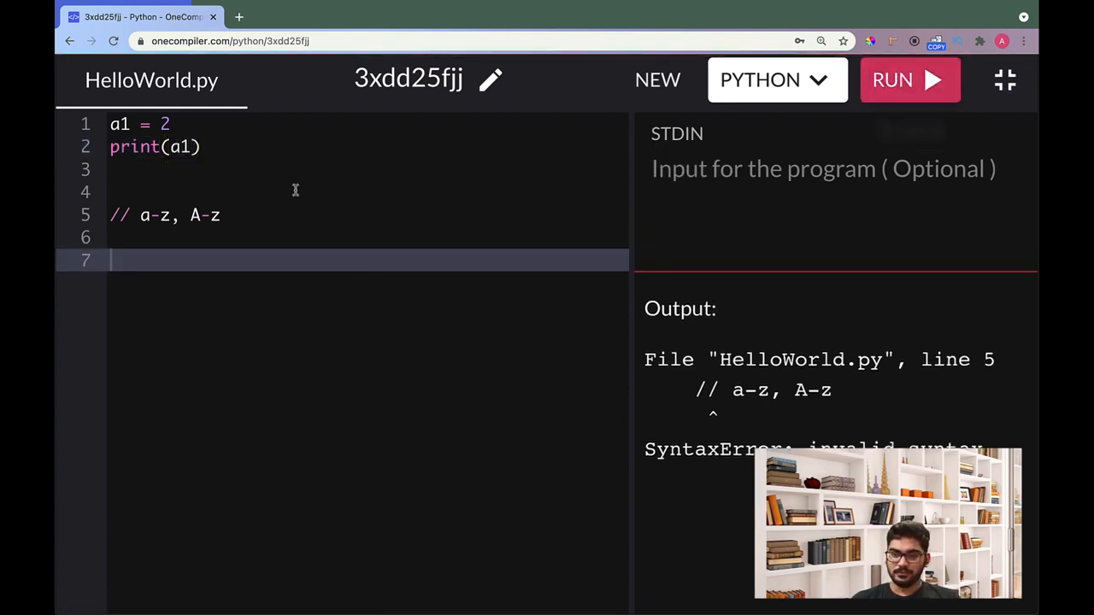
pyautogui.click(128, 215)
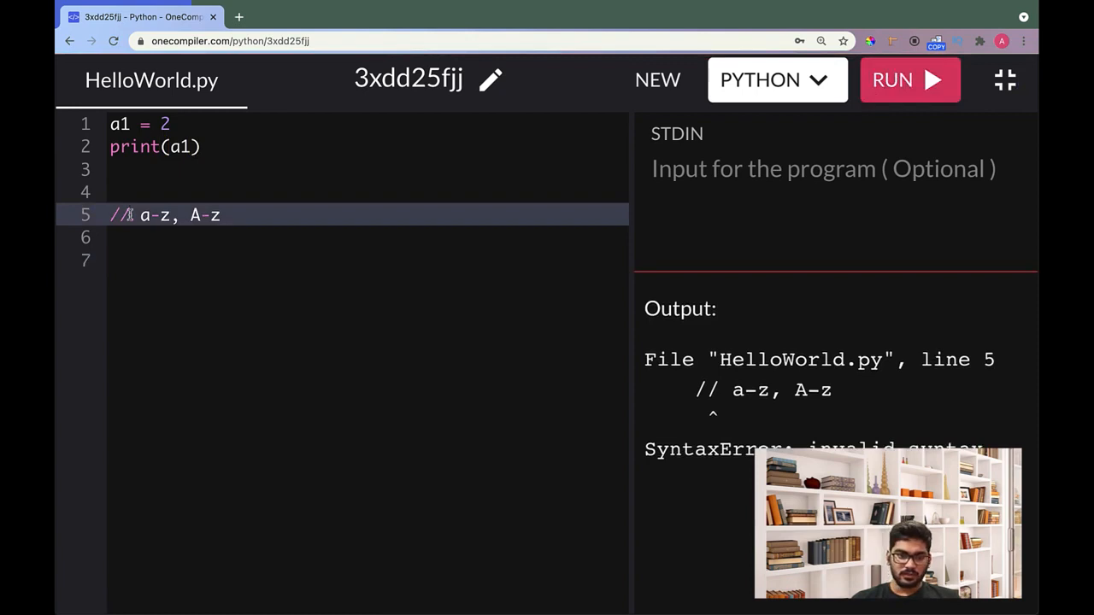
pyautogui.press('Backspace')
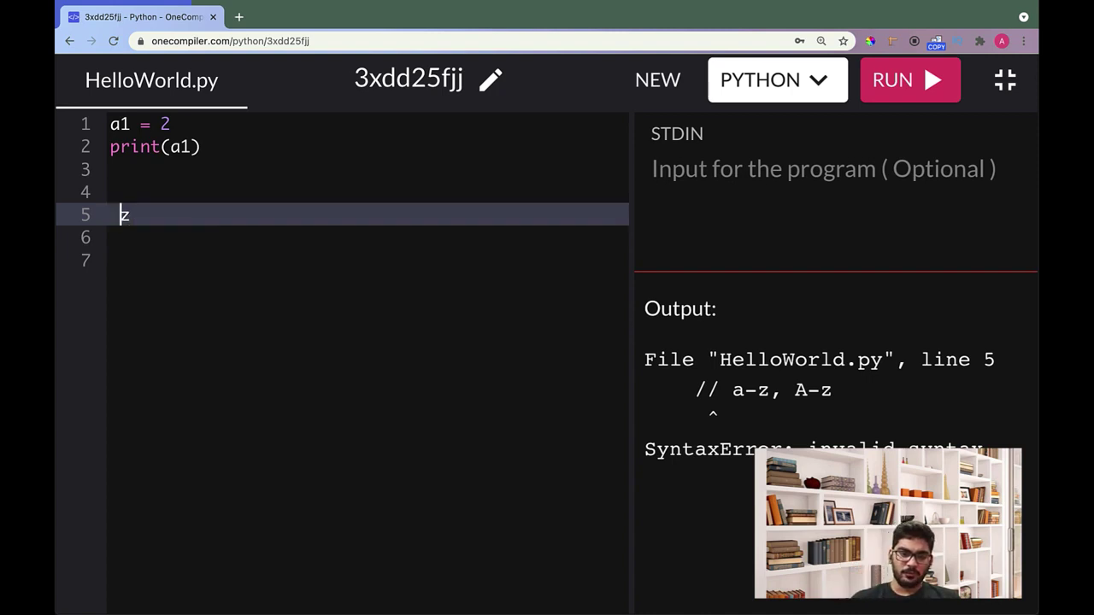
pyautogui.press('Backspace')
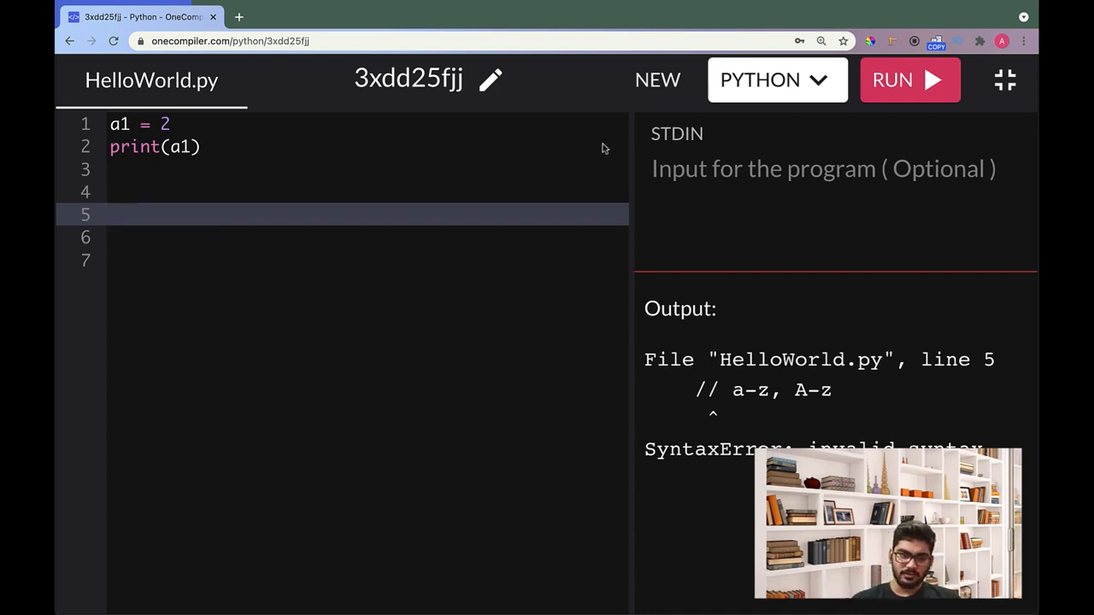
# Run the corrected script and confirm it prints 2.
pyautogui.click(909, 80)
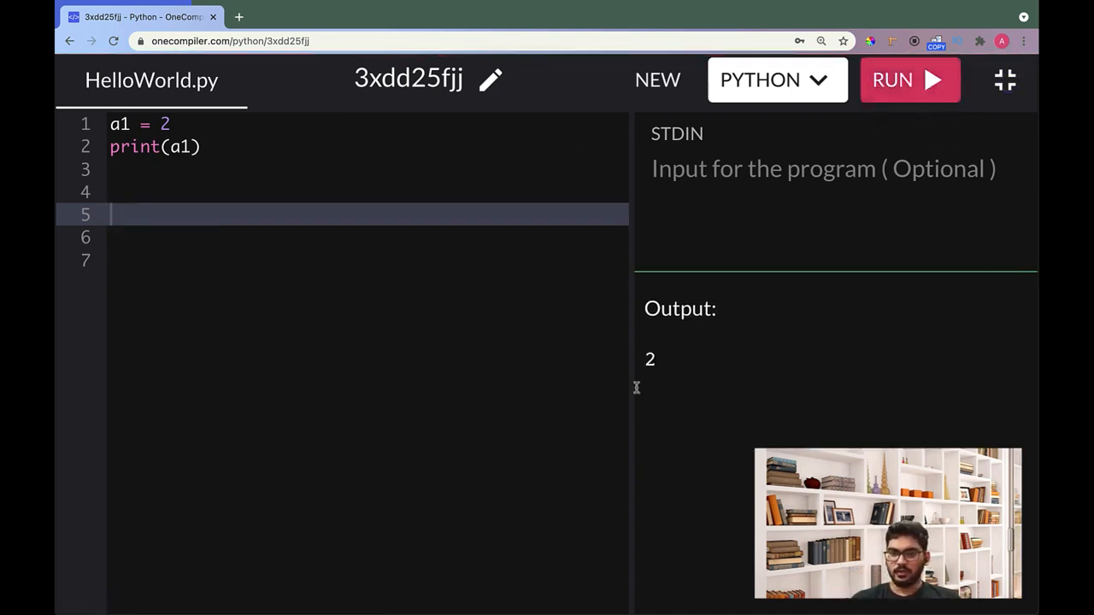
pyautogui.doubleClick(650, 359)
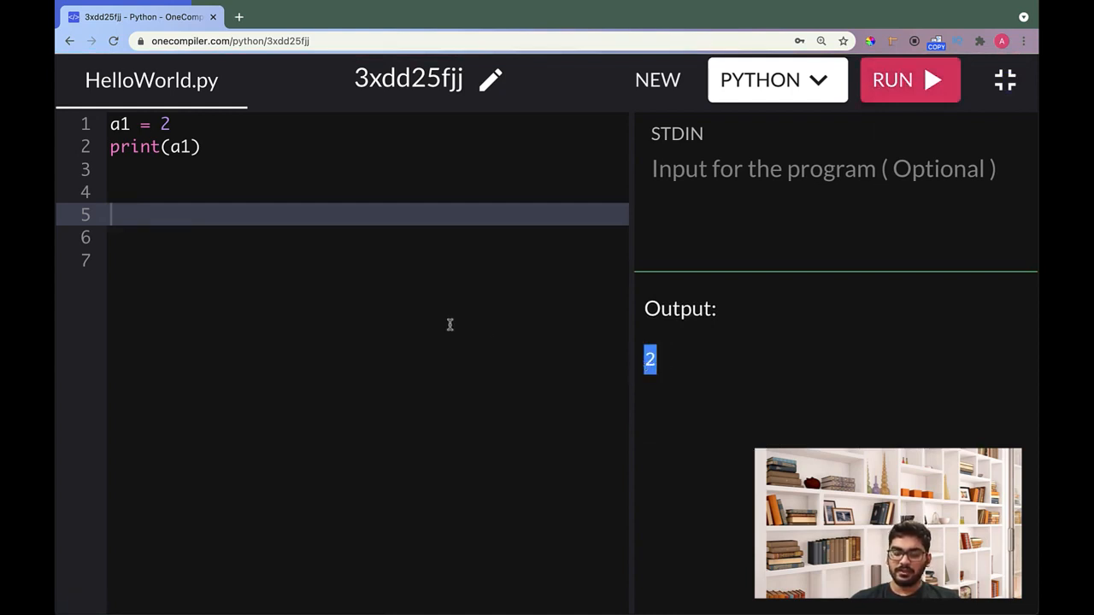
pyautogui.click(229, 169)
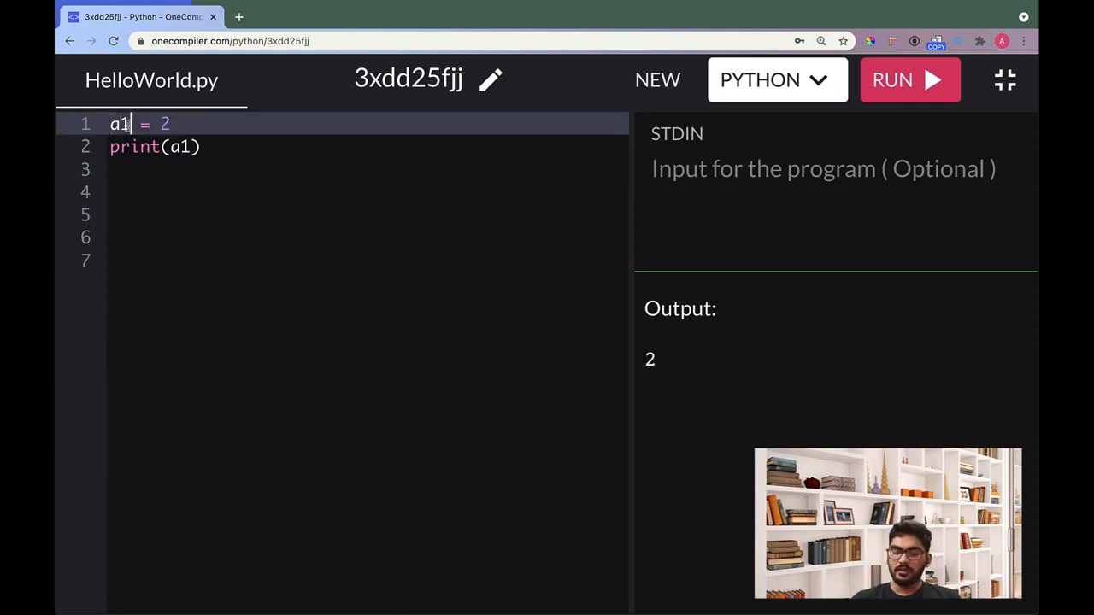
# Rename a1 to a1b, then to A1b in both the assignment and print(A1b).
pyautogui.write('b')
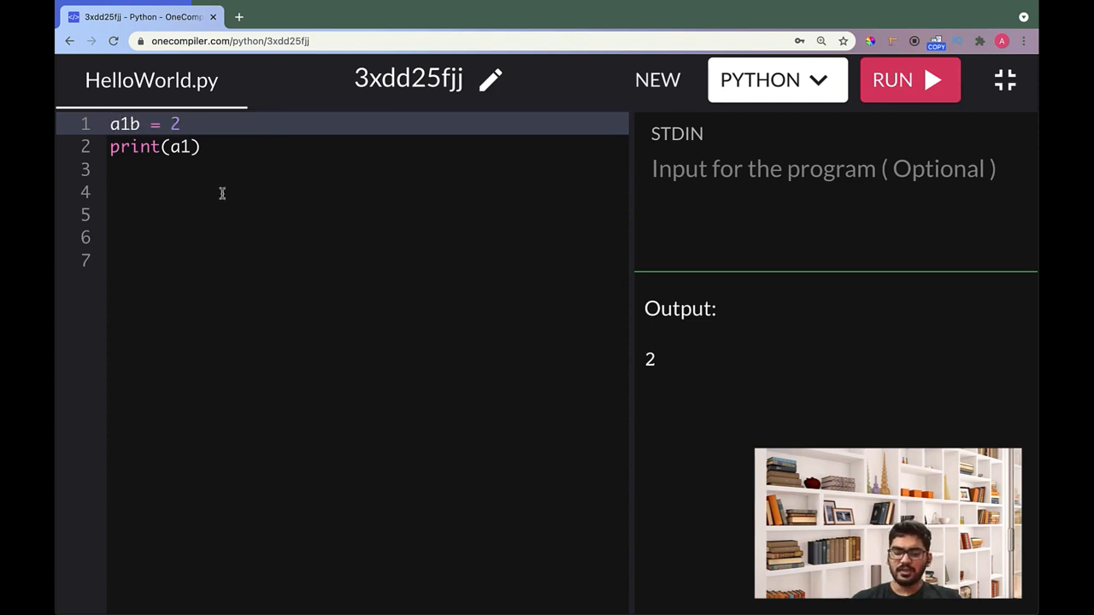
pyautogui.click(190, 146)
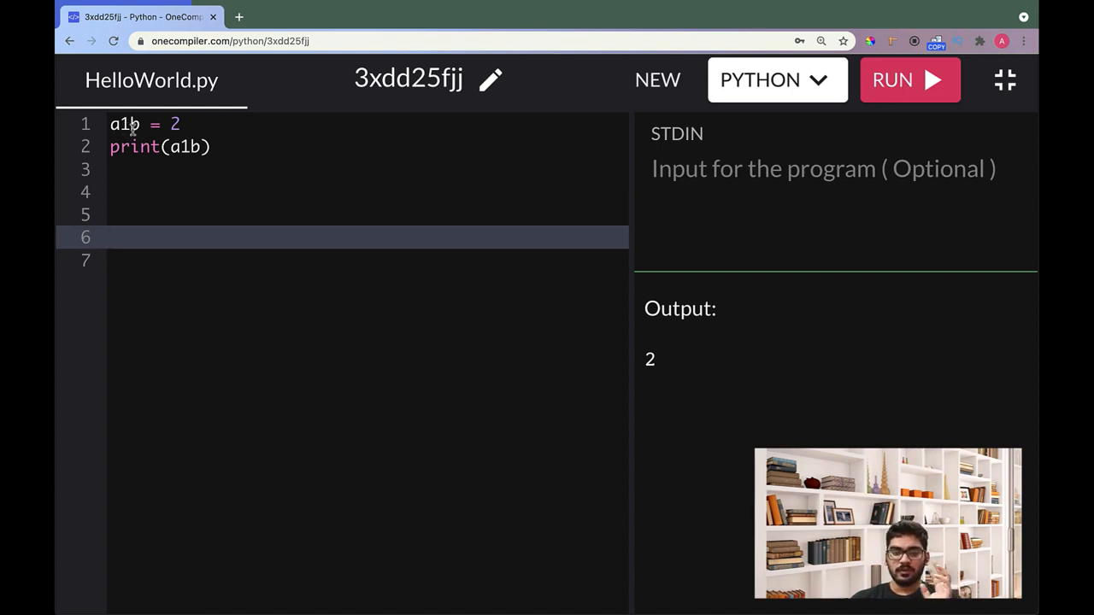
pyautogui.moveTo(909, 80)
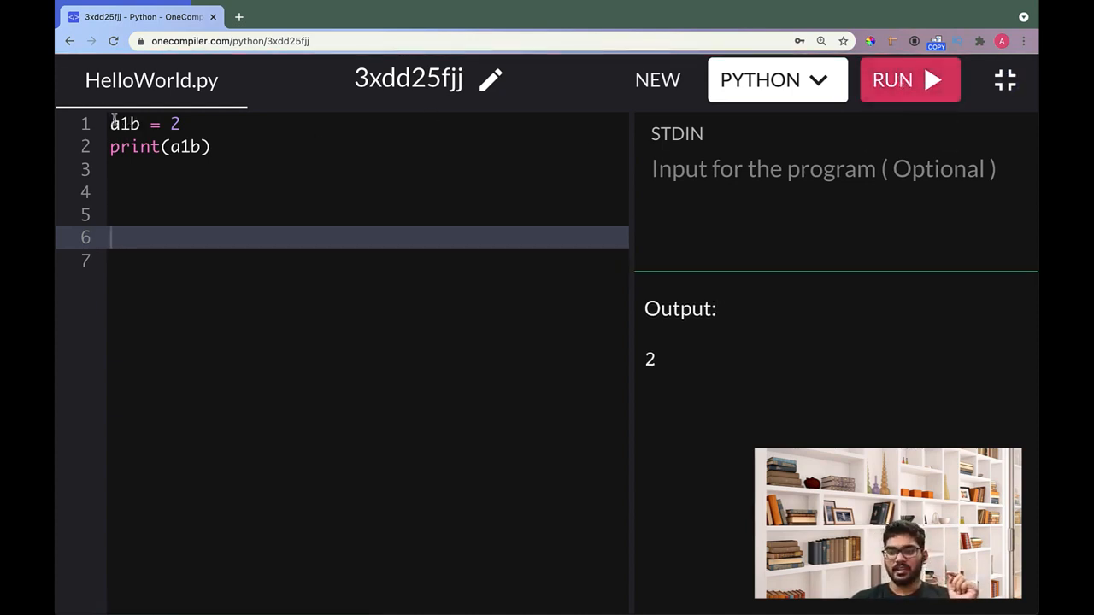
pyautogui.write('A')
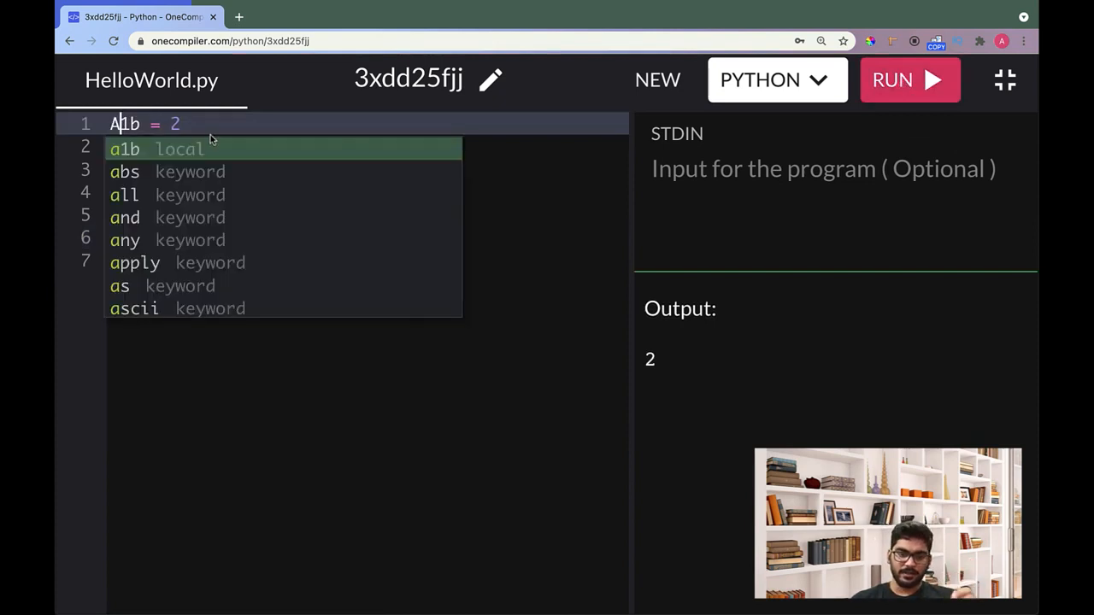
pyautogui.write('print(1b)')
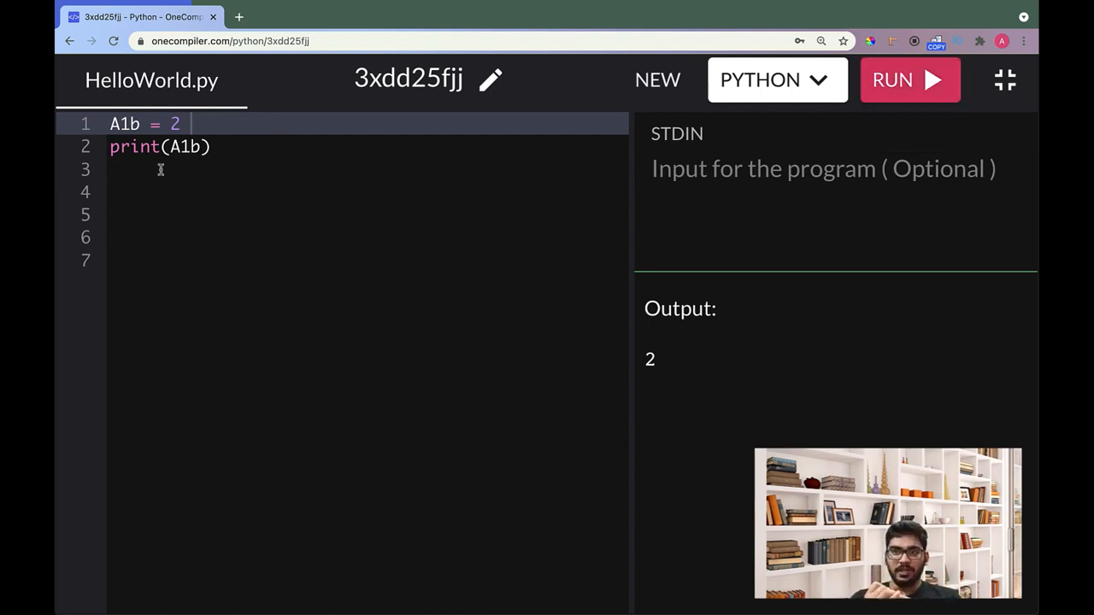
pyautogui.click(126, 124)
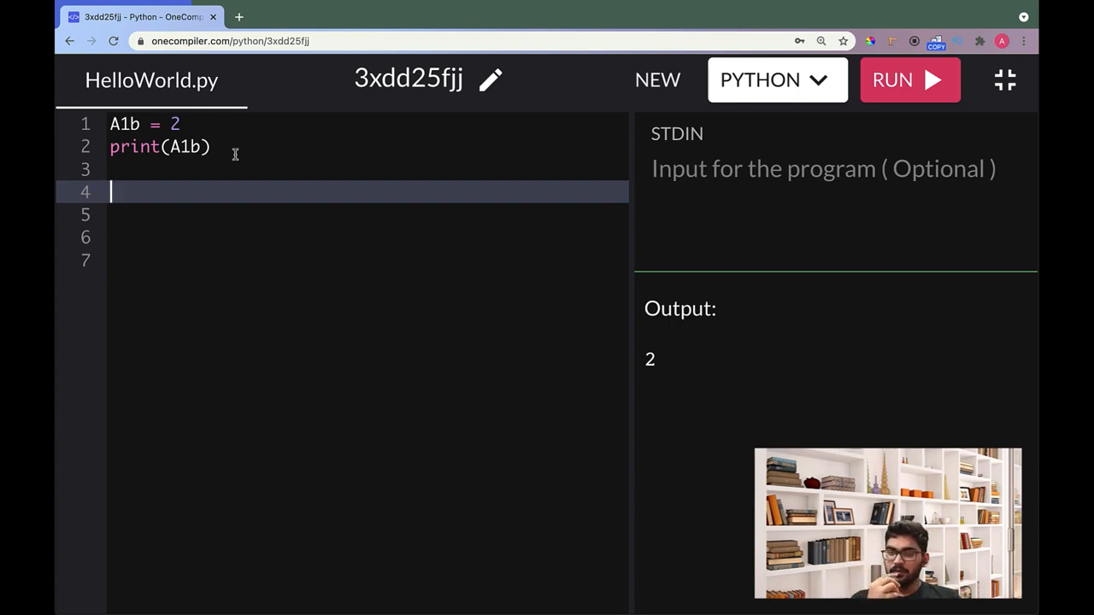
pyautogui.moveTo(132, 108)
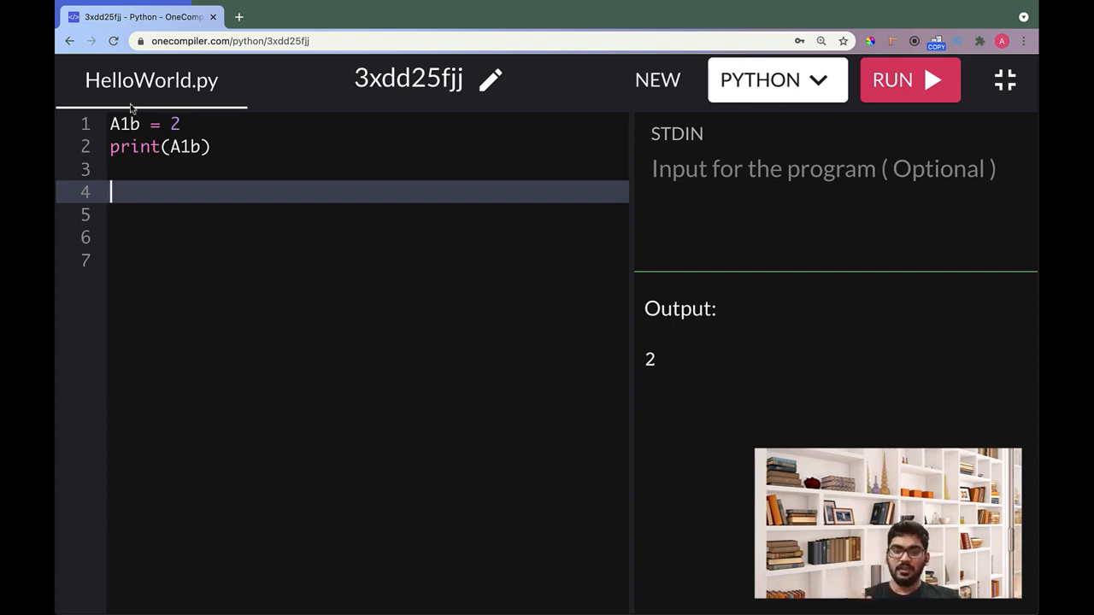
pyautogui.click(124, 124)
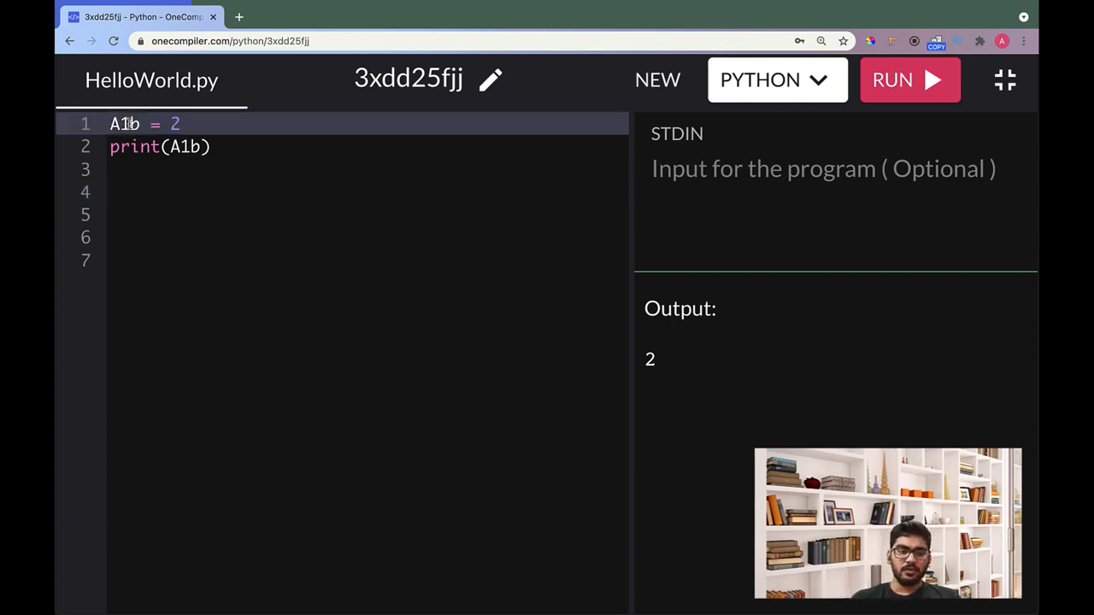
# Try renaming A1b to A_b and then Ab_ in both lines.
pyautogui.press('Backspace')
pyautogui.write('_')
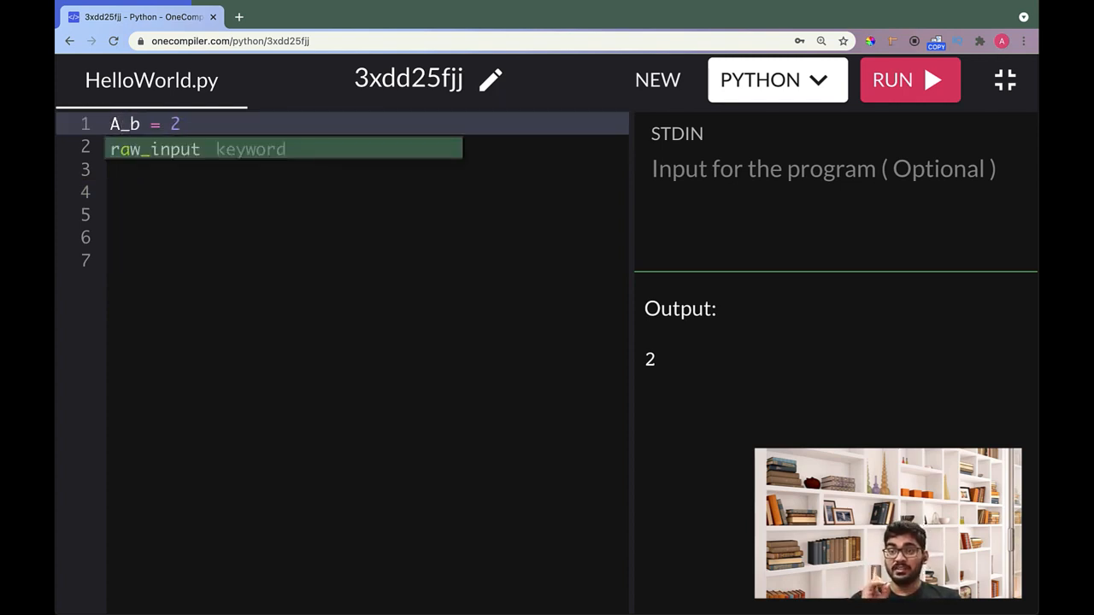
pyautogui.write('print(A1b)')
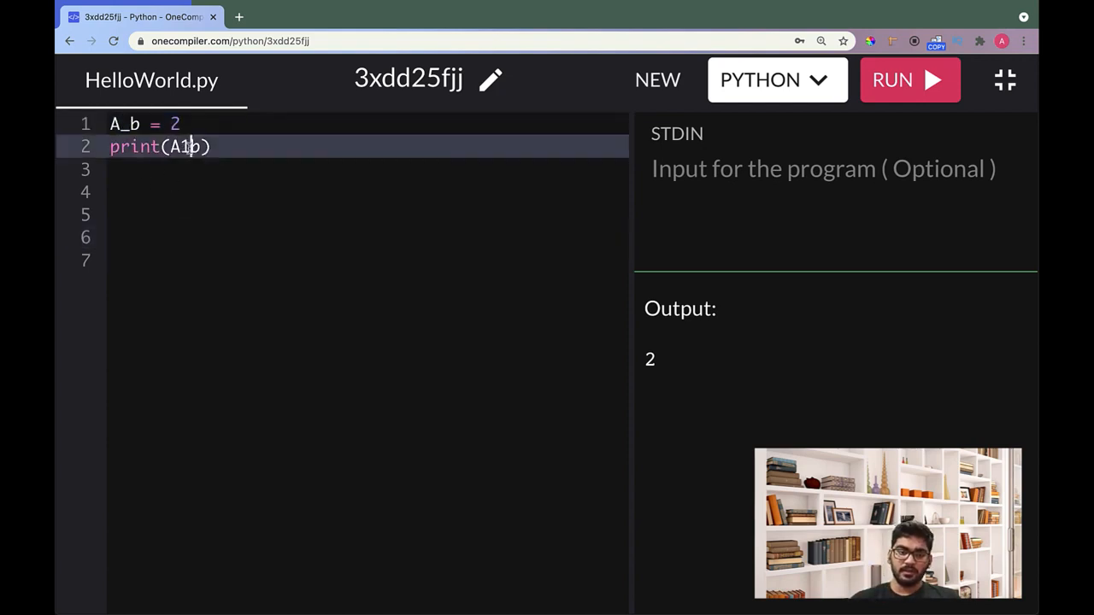
pyautogui.press('Backspace')
pyautogui.write('_')
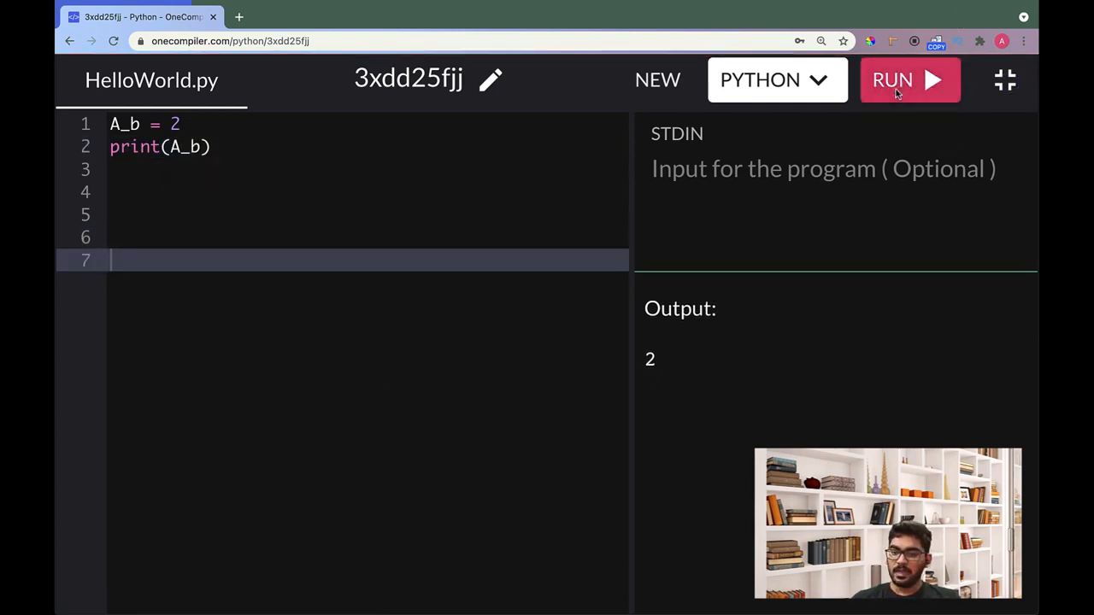
pyautogui.moveTo(124, 128)
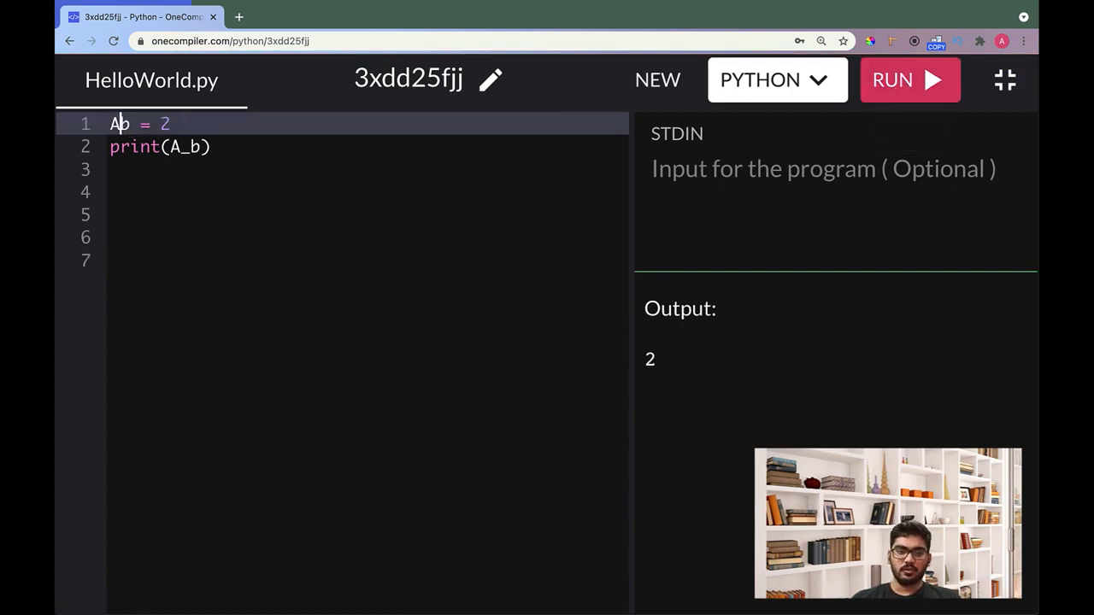
pyautogui.write('_')
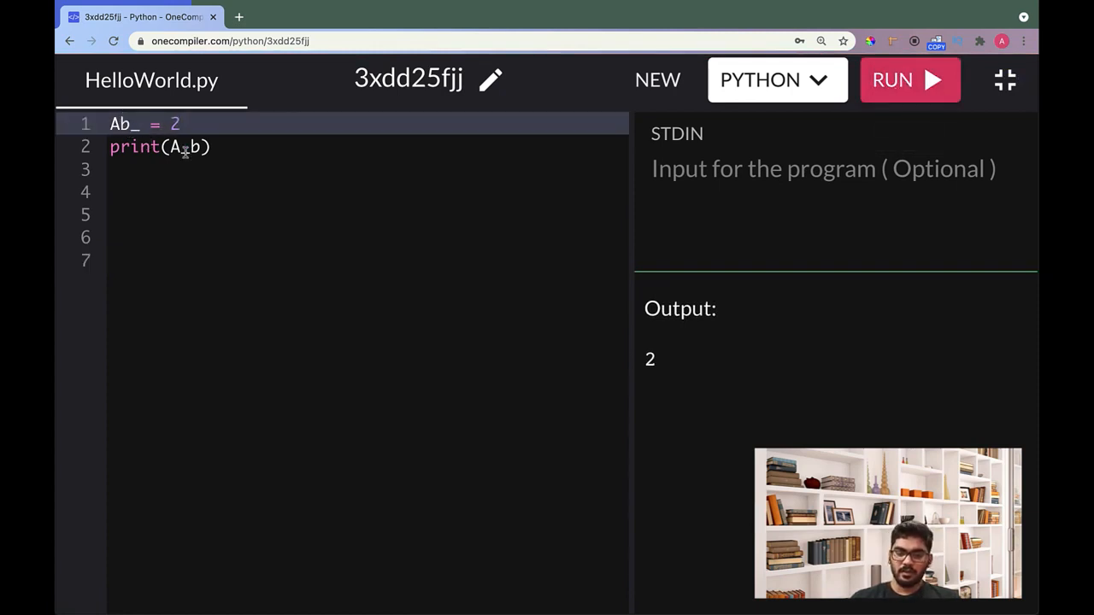
pyautogui.write('Ab_')
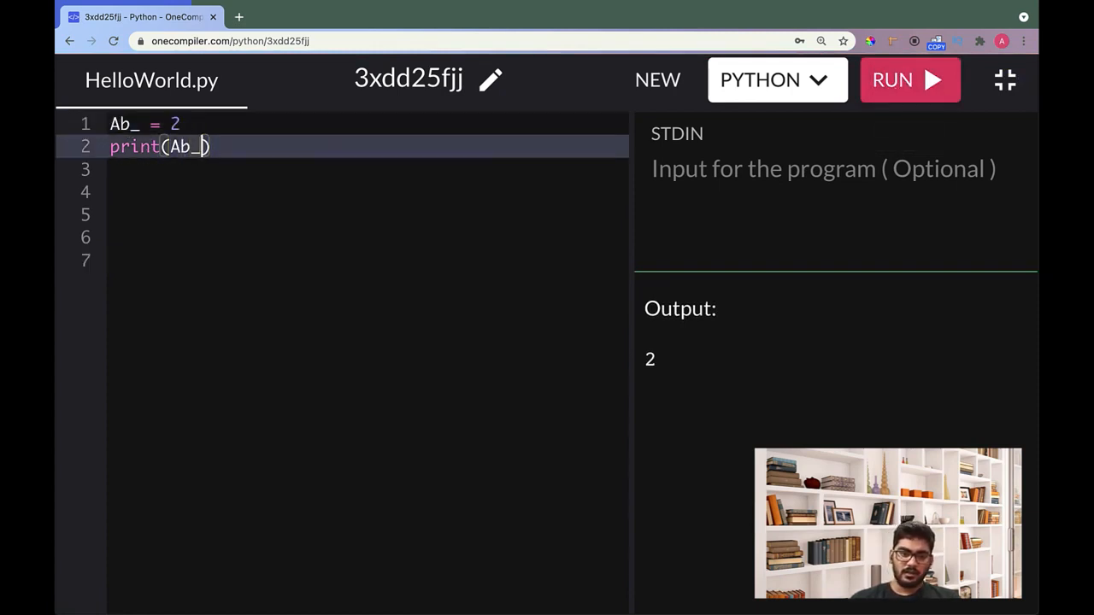
# Rename the variable to _Ab in both the assignment and the print call.
pyautogui.click(909, 79)
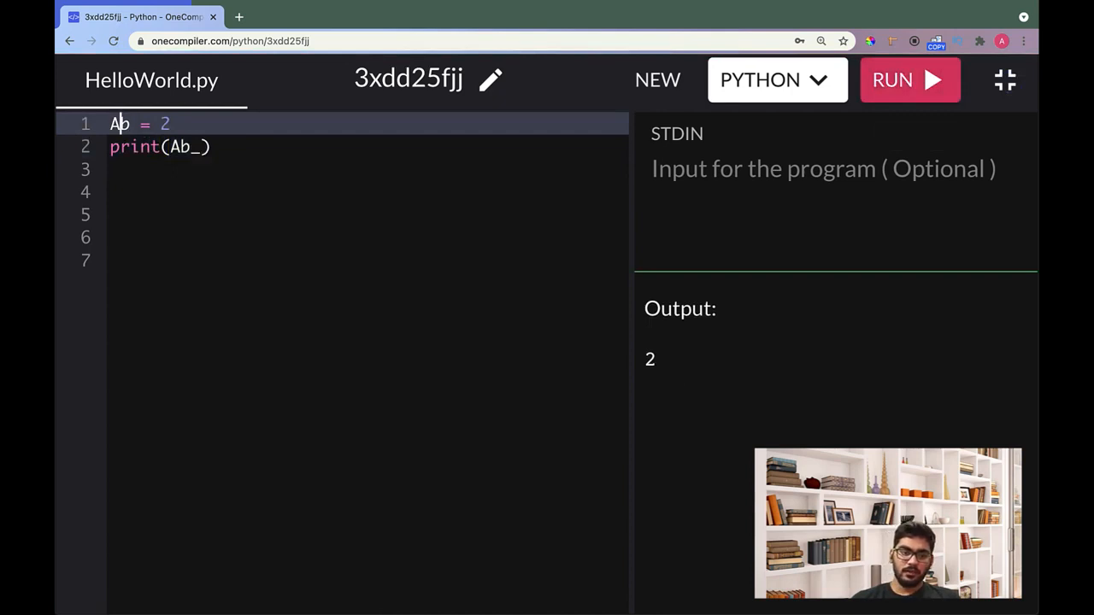
pyautogui.write('_')
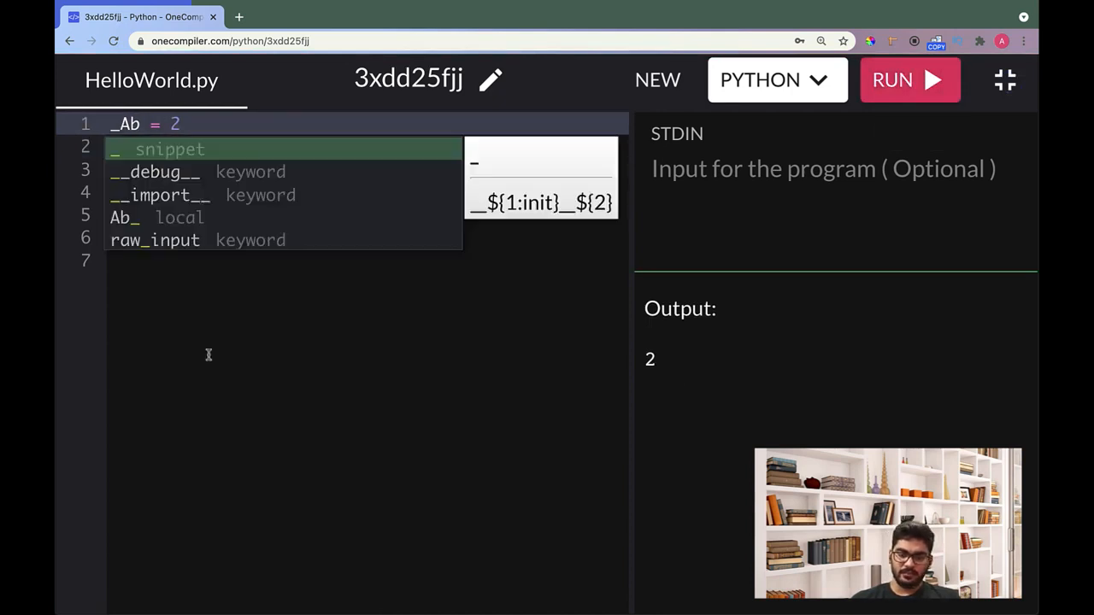
pyautogui.write('print(Ab)')
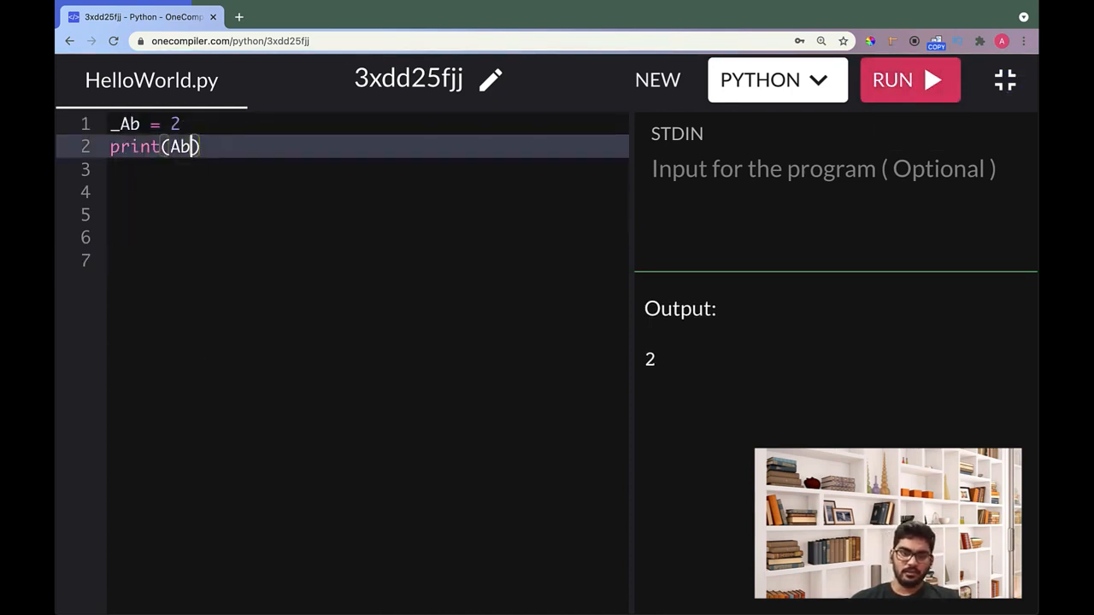
pyautogui.write('_')
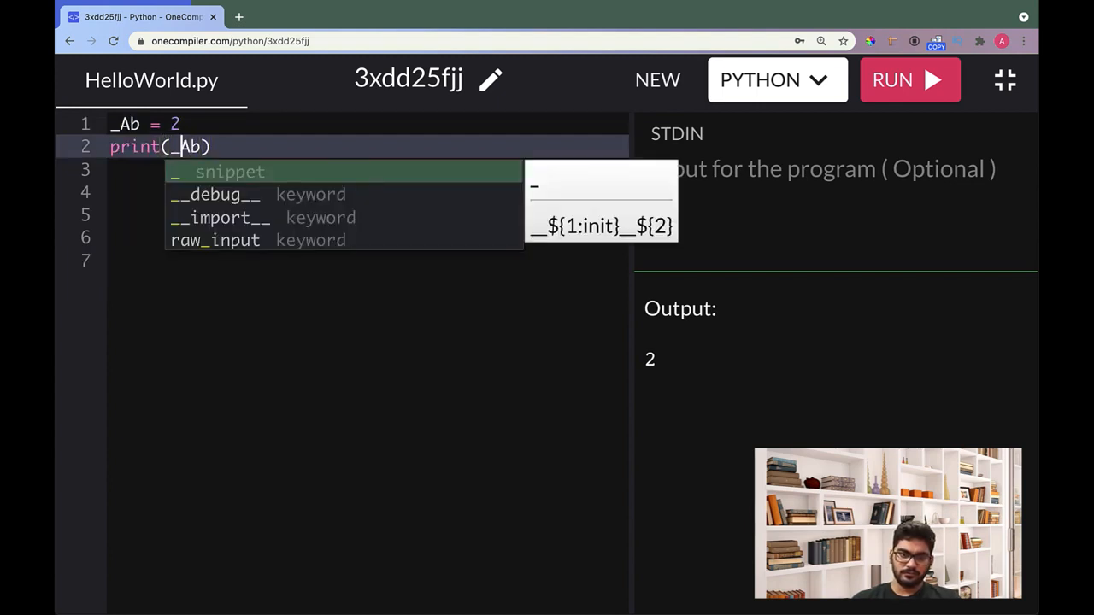
pyautogui.click(892, 79)
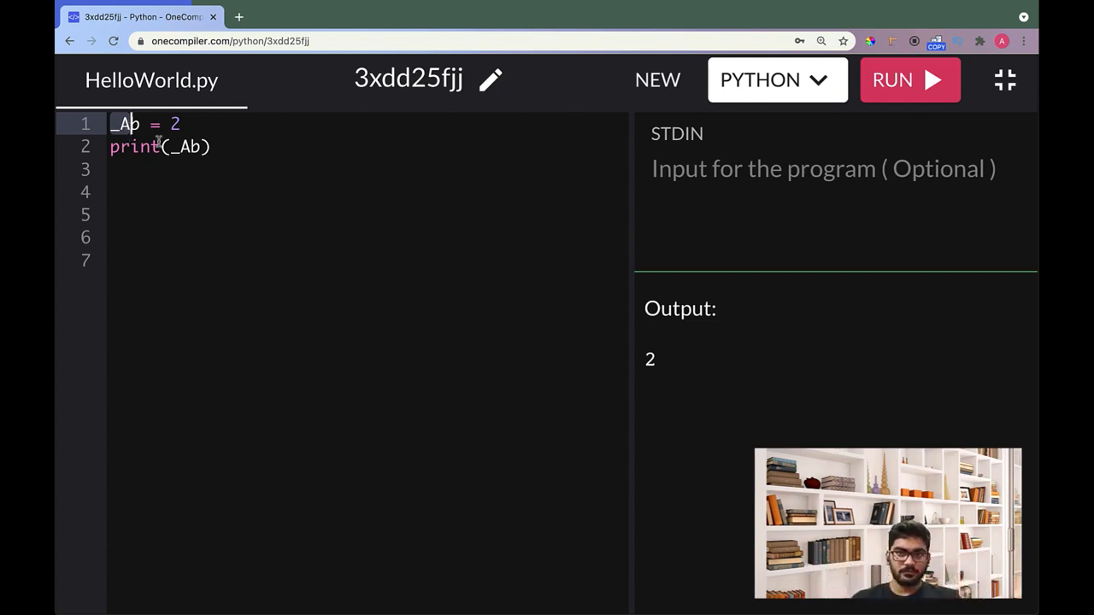
# Delete the underscore so line 1 reads Ab = 2, keeping print(_Ab).
pyautogui.click(171, 146)
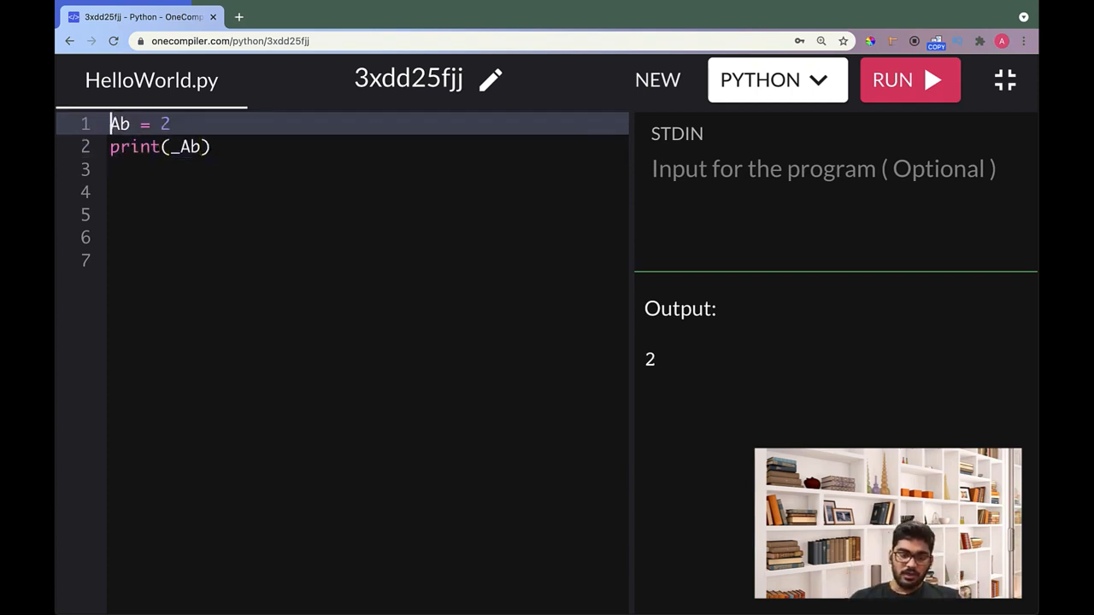
pyautogui.click(212, 146)
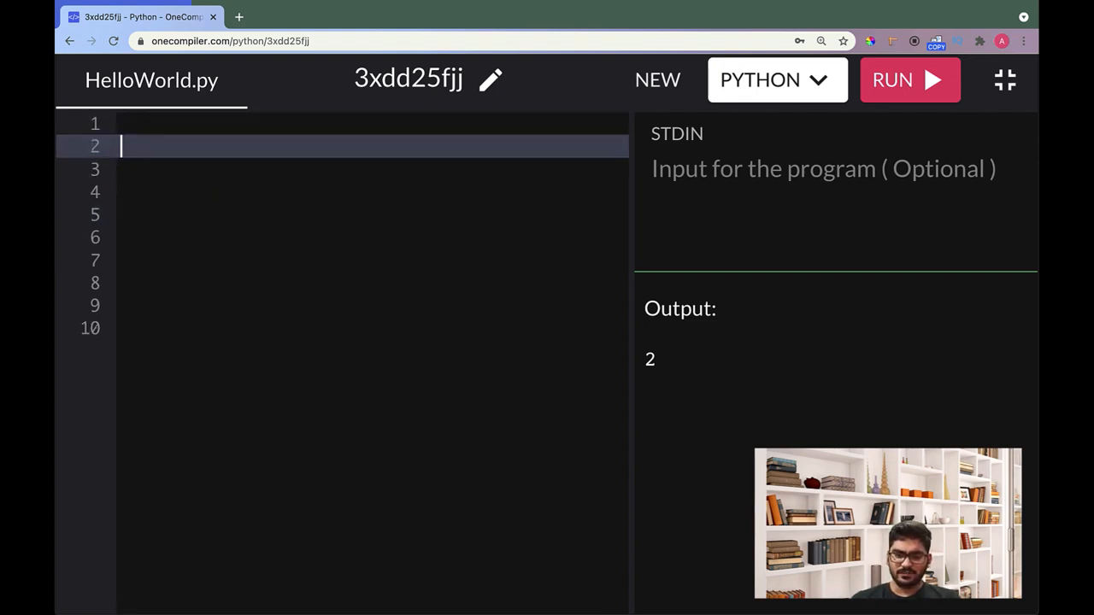
# List the candidate names a, a1, a$b, a-b, ab_ and ab_1 one per line.
pyautogui.write('a')
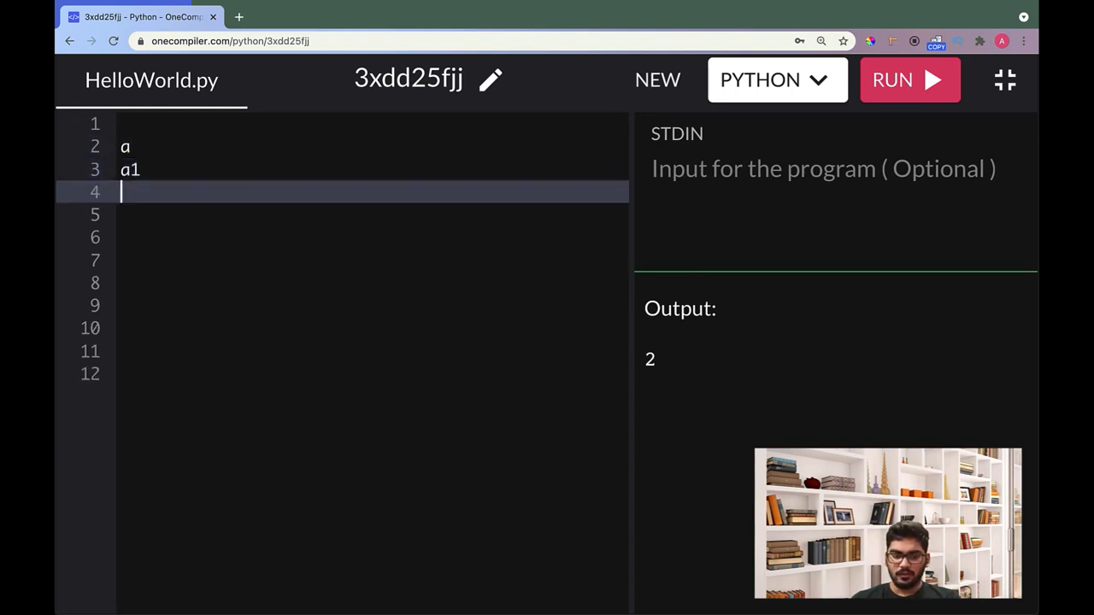
pyautogui.write('a$b')
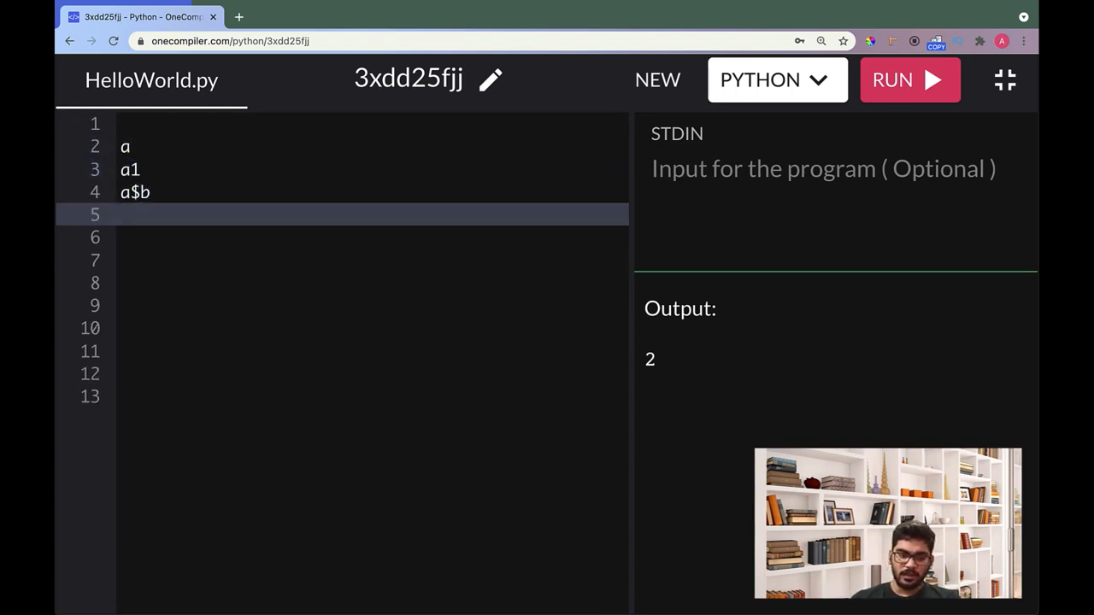
pyautogui.write('a-b')
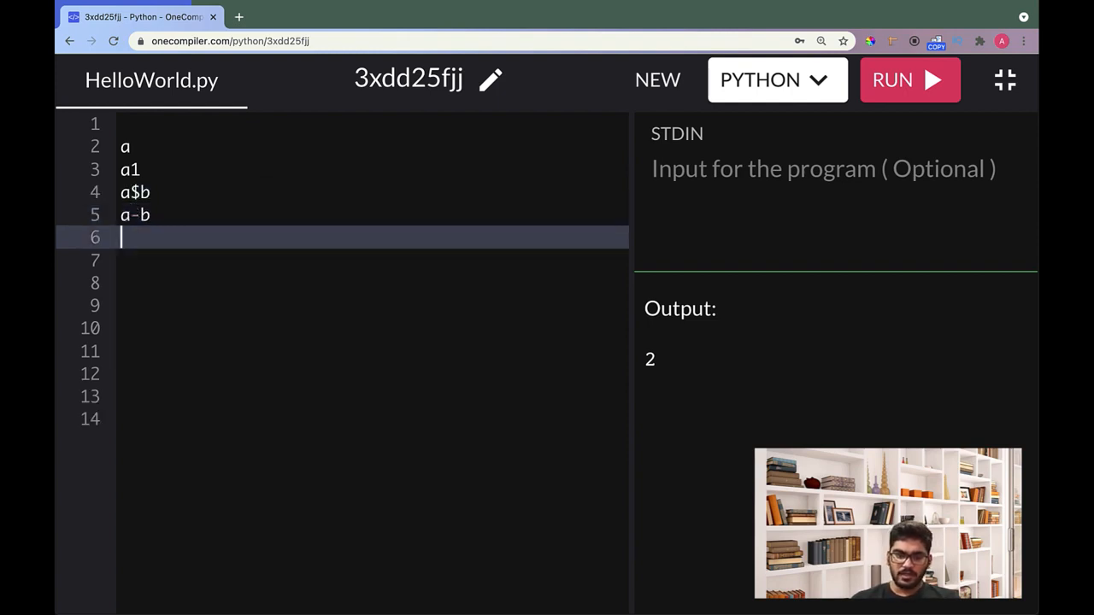
pyautogui.write('ab_')
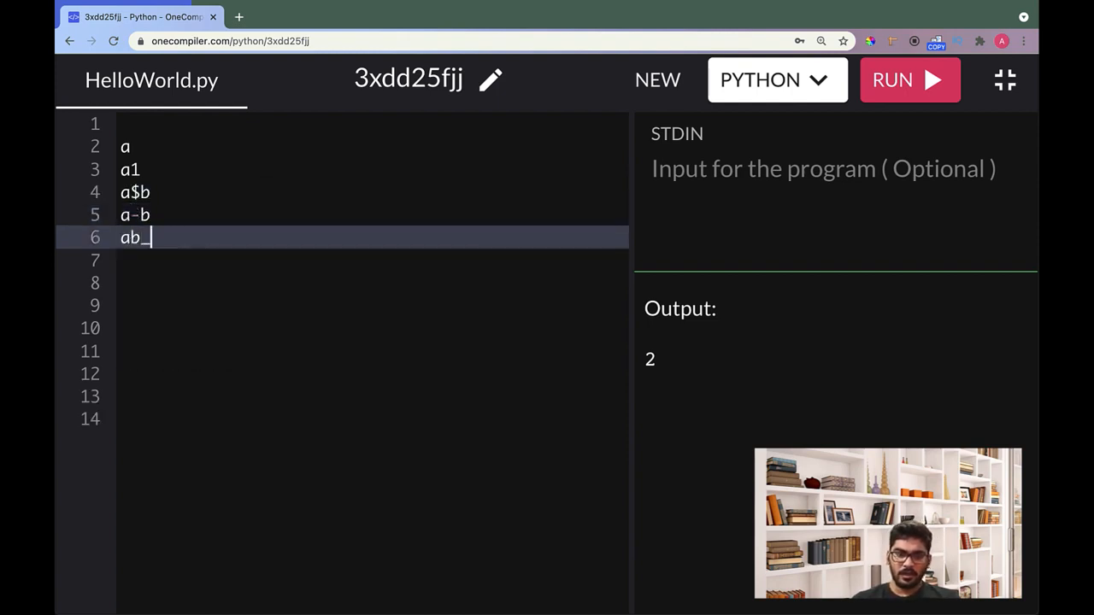
pyautogui.press('Return')
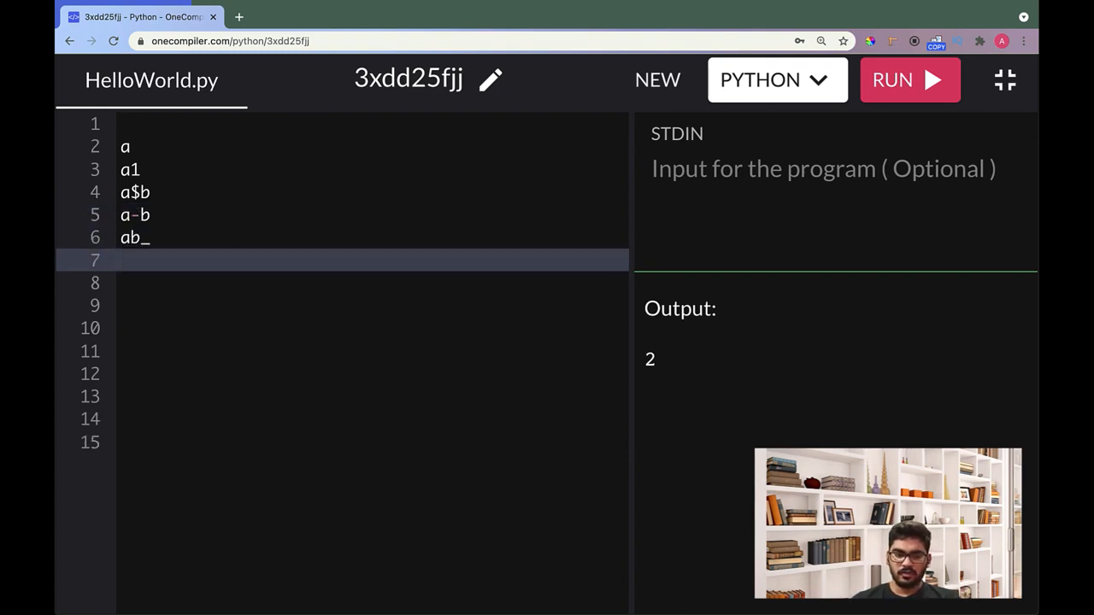
pyautogui.write('ab_1')
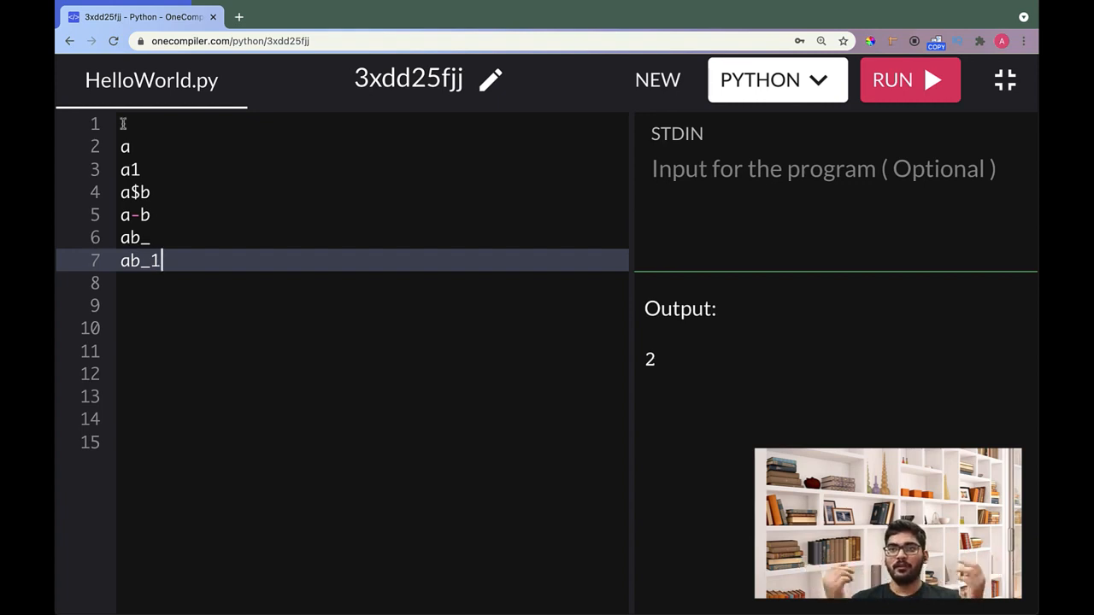
# Draw check marks beside a and a1 and a cross beside a$b.
pyautogui.click(212, 169)
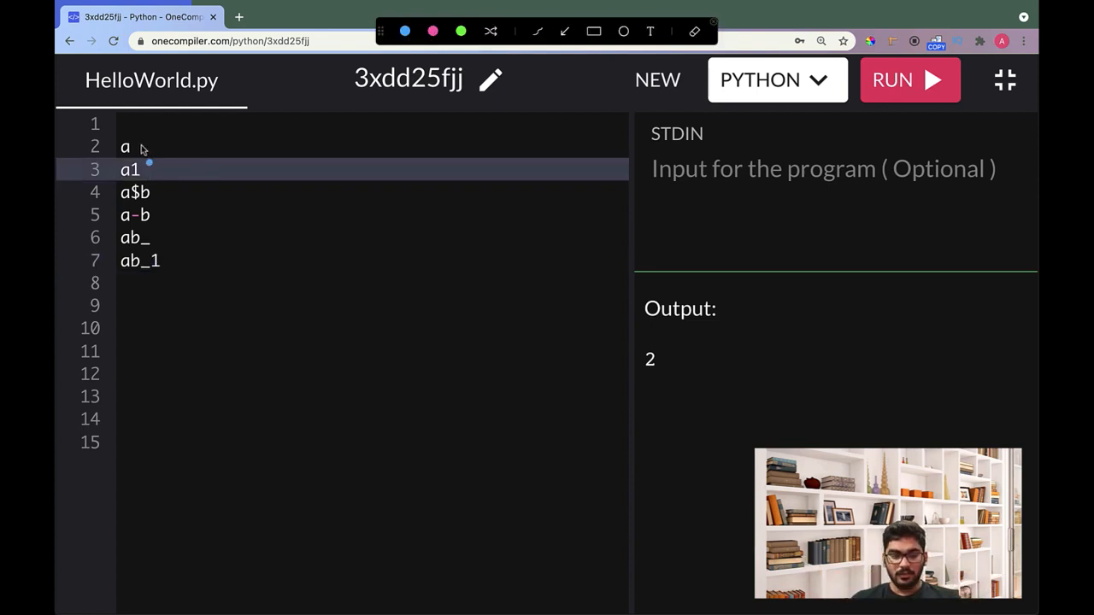
pyautogui.moveTo(133, 158); pyautogui.dragTo(188, 132)
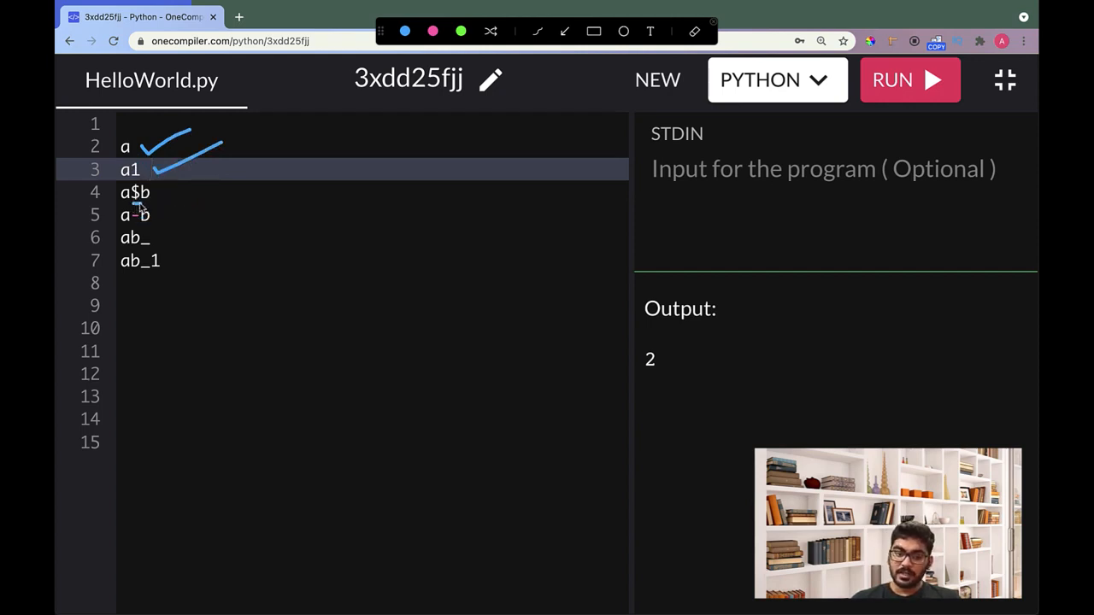
pyautogui.moveTo(149, 193); pyautogui.dragTo(223, 193)
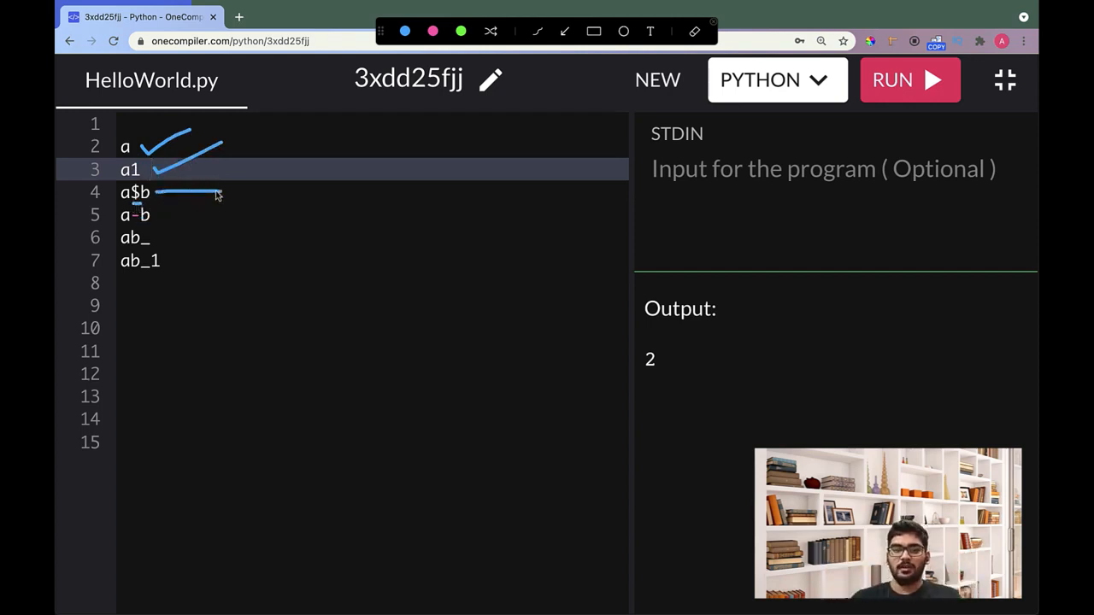
pyautogui.moveTo(248, 184); pyautogui.dragTo(273, 184)
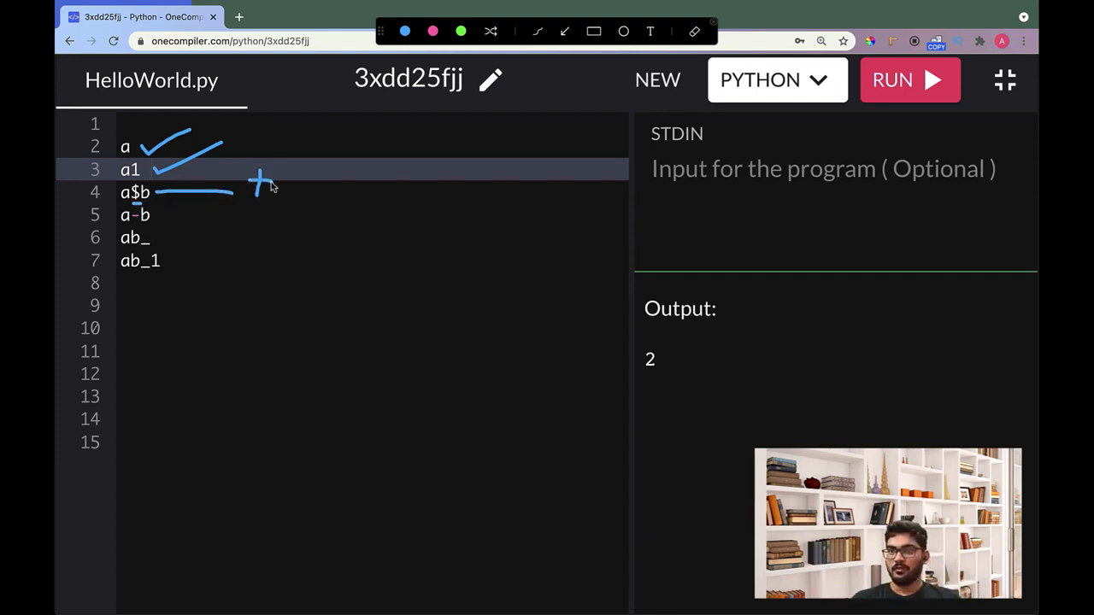
pyautogui.moveTo(141, 252)
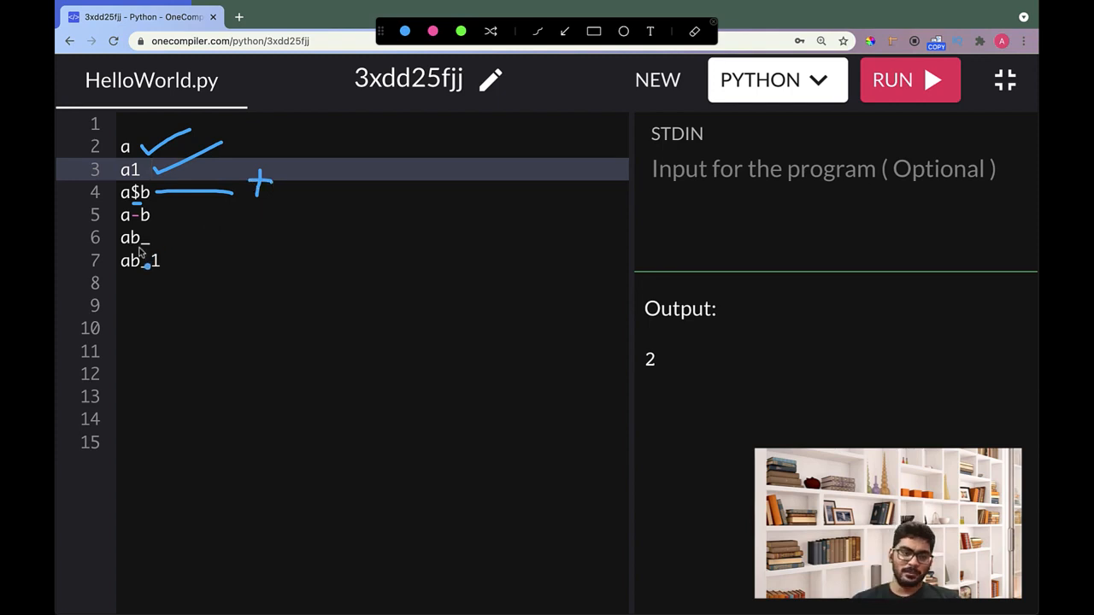
pyautogui.moveTo(152, 215); pyautogui.dragTo(181, 215)
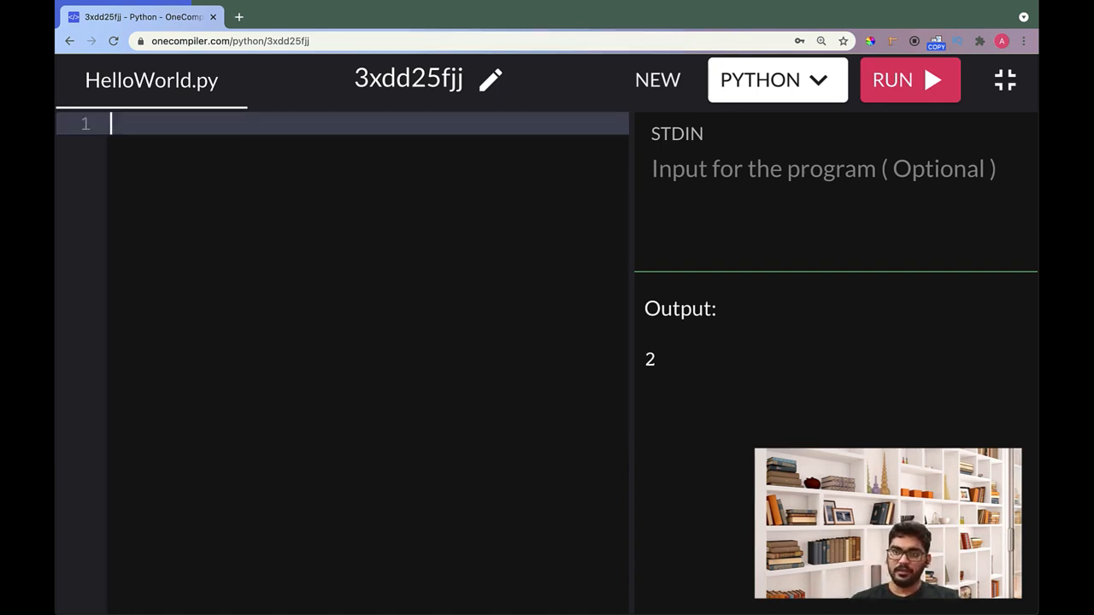
# Write if = 2 and print(if), then run it to show the SyntaxError.
pyautogui.write('if =')
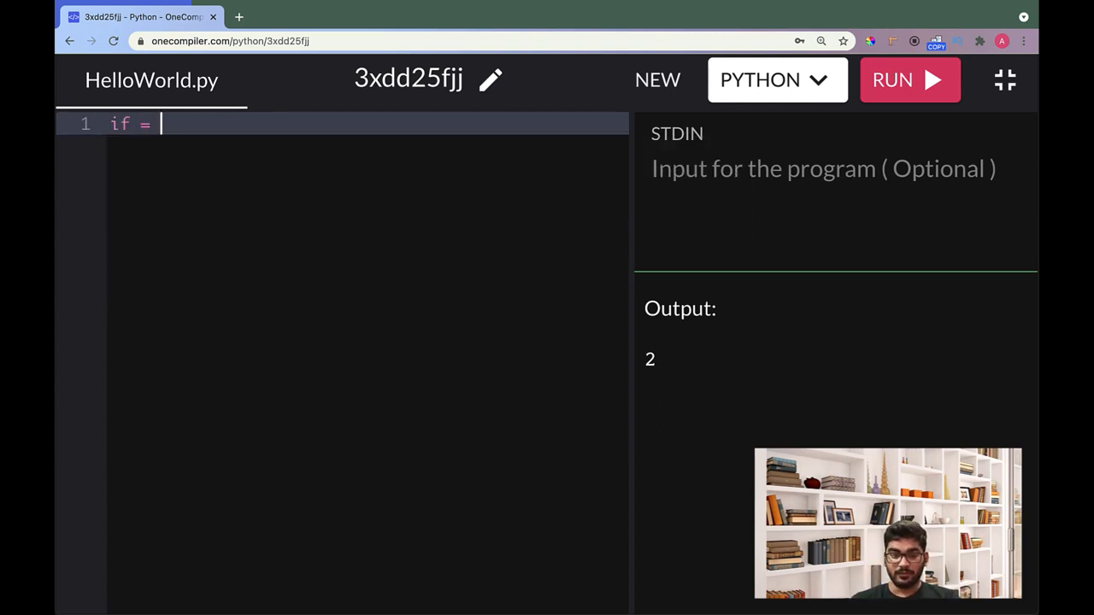
pyautogui.write('2')
pyautogui.write('print(if)')
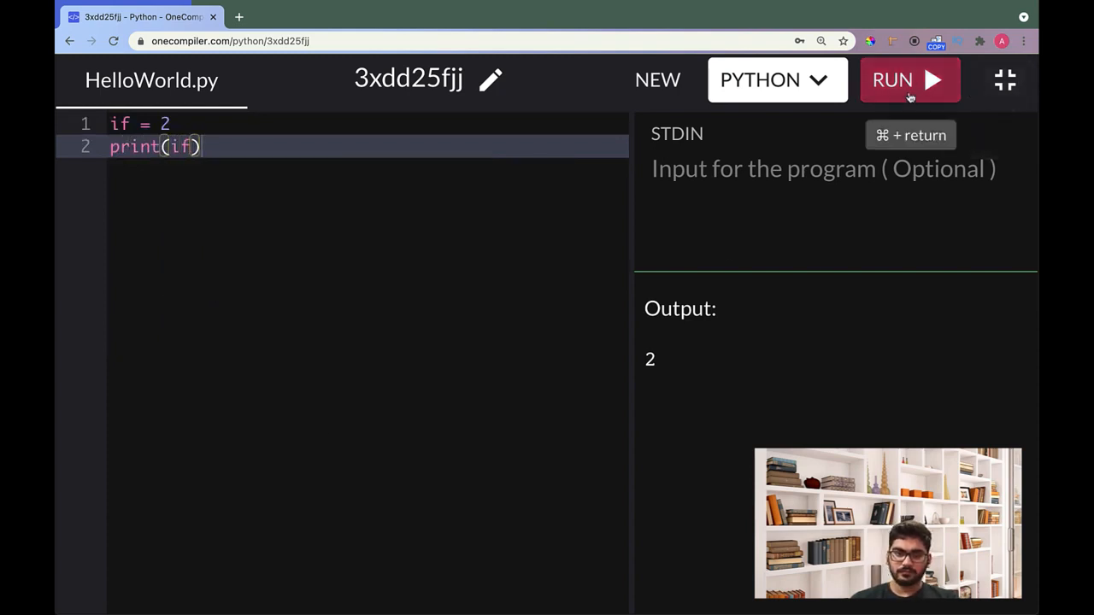
pyautogui.click(910, 80)
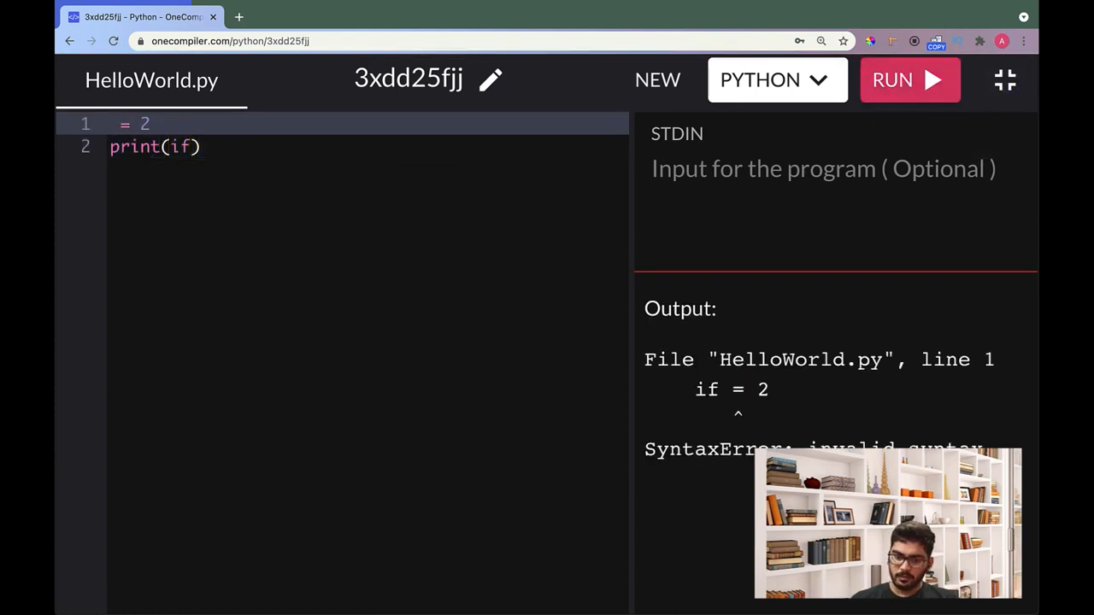
# Rename if to ji on both lines and run the script again.
pyautogui.write('ji')
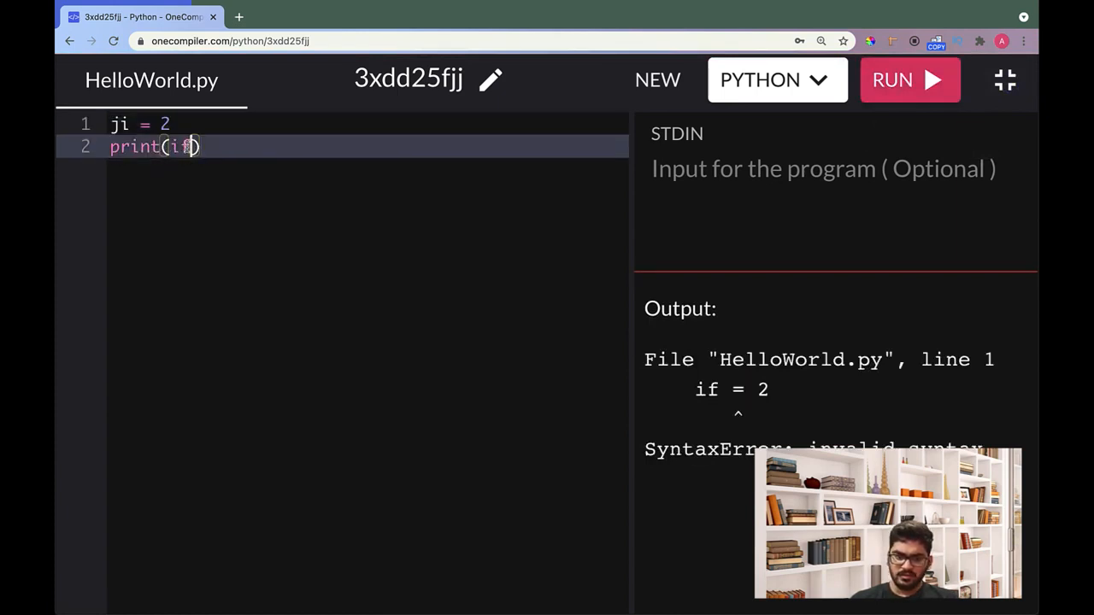
pyautogui.write('ji')
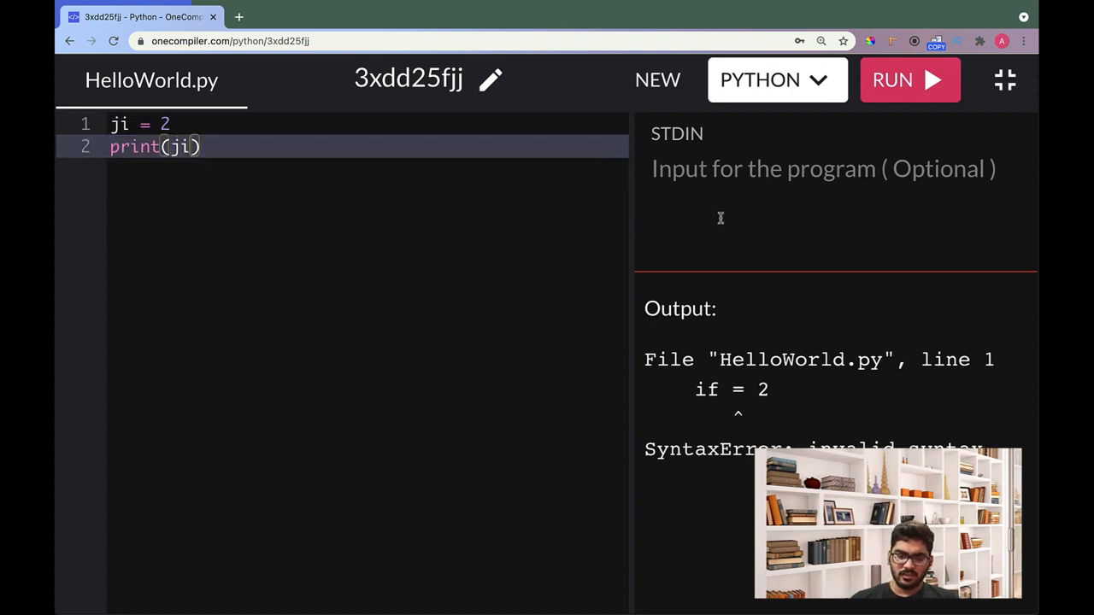
pyautogui.click(910, 80)
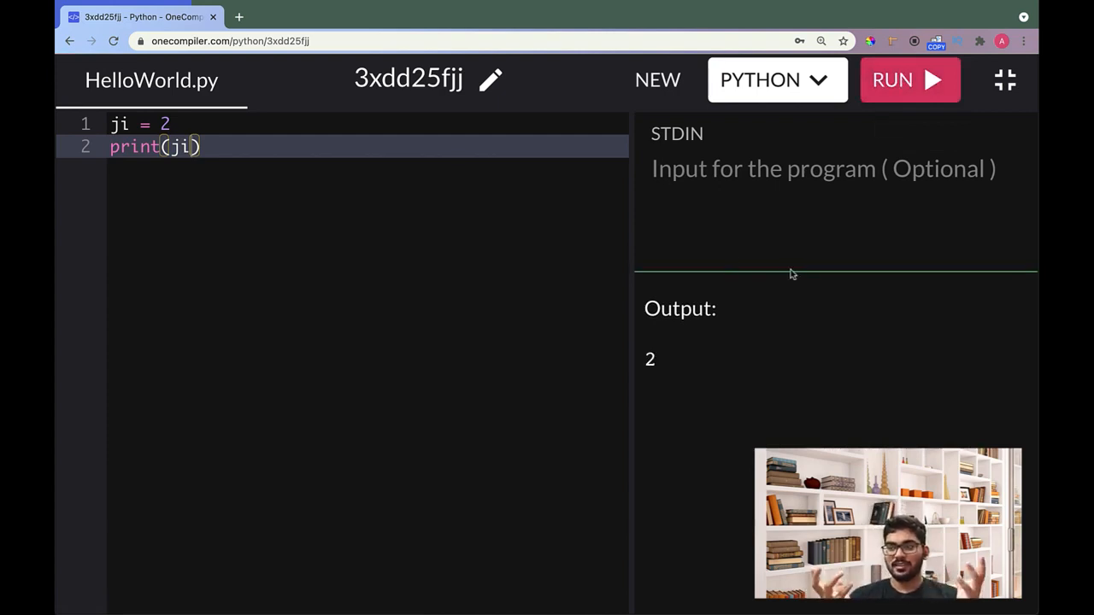
# Change the variable name ji back to if in the assignment and print(if).
pyautogui.click(119, 124)
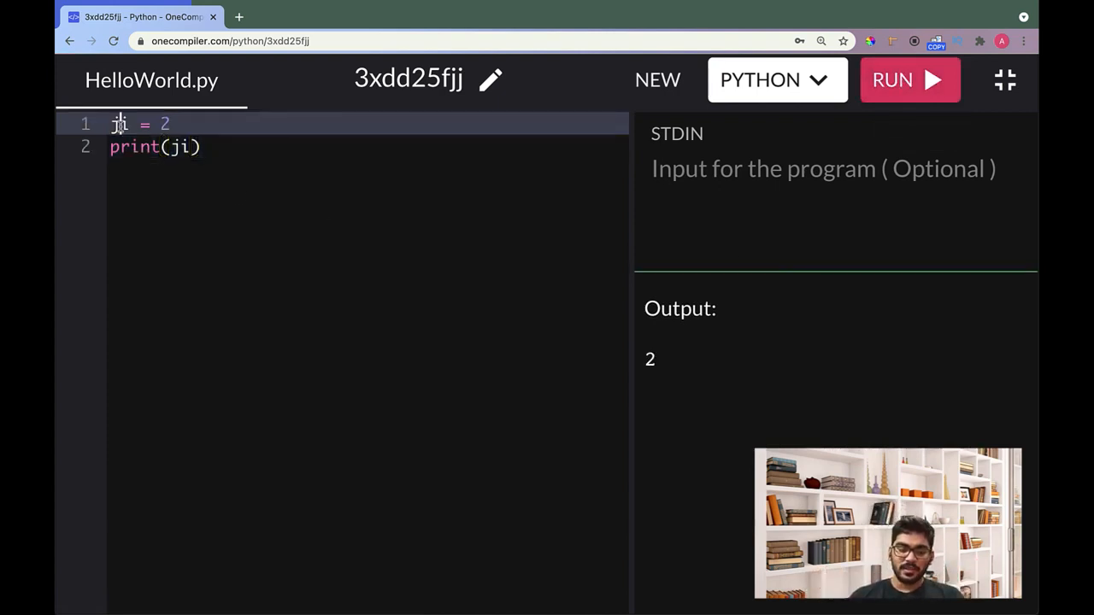
pyautogui.write('if')
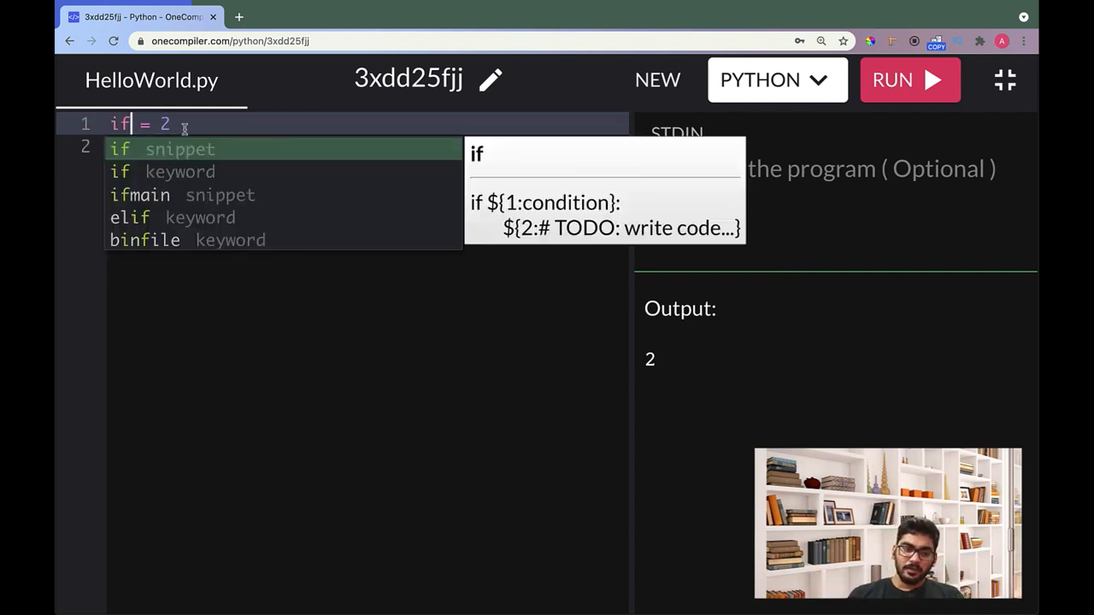
pyautogui.write('print(j)')
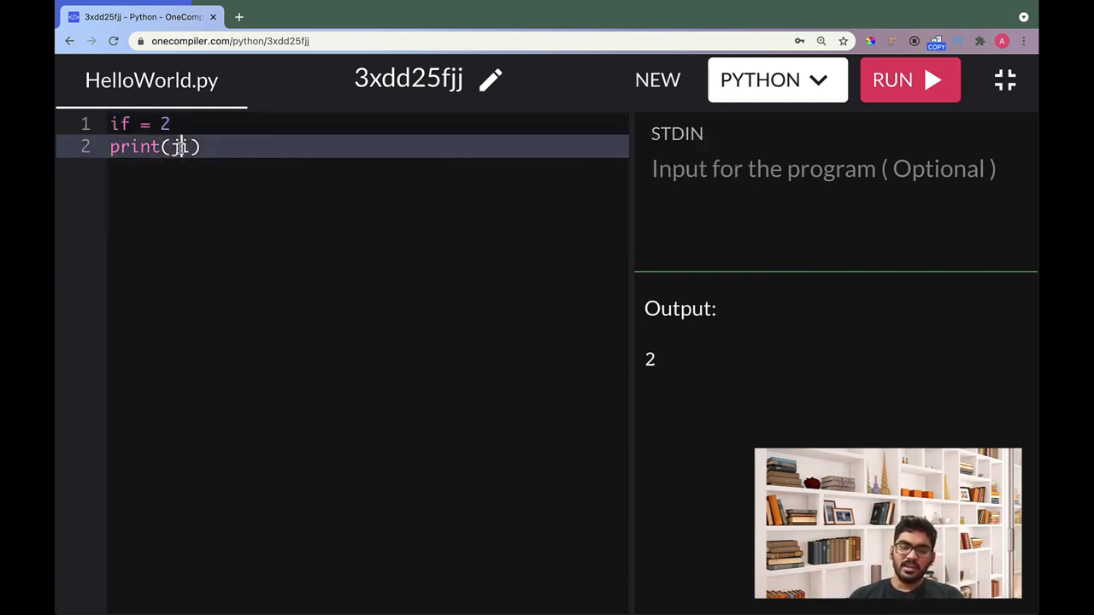
pyautogui.write('if')
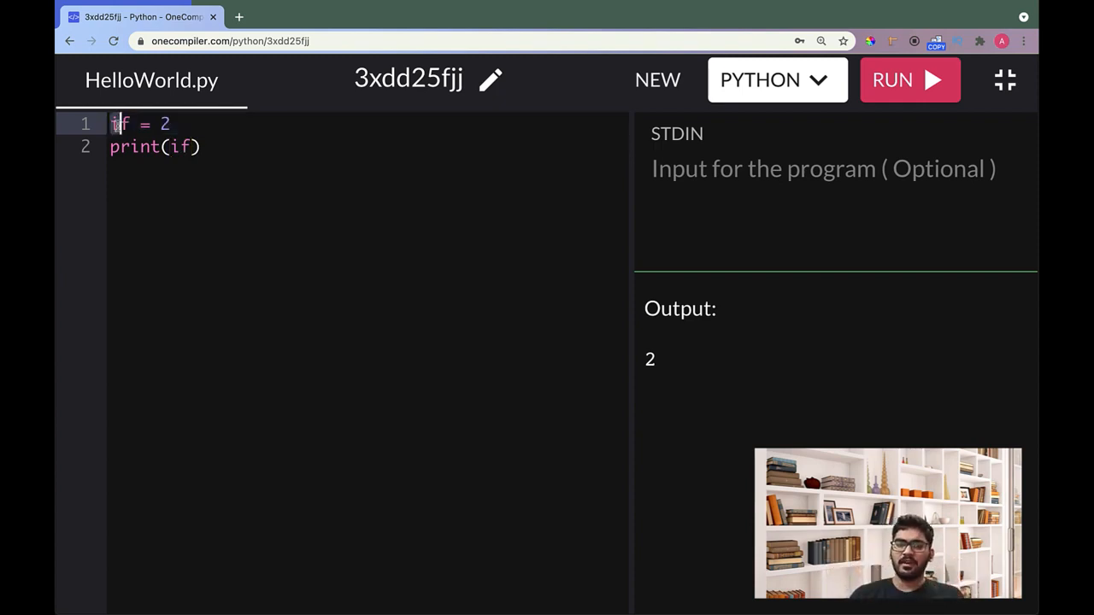
# Run the script with 'if = 2' on line 1 and highlight the resulting SyntaxError line.
pyautogui.doubleClick(120, 124)
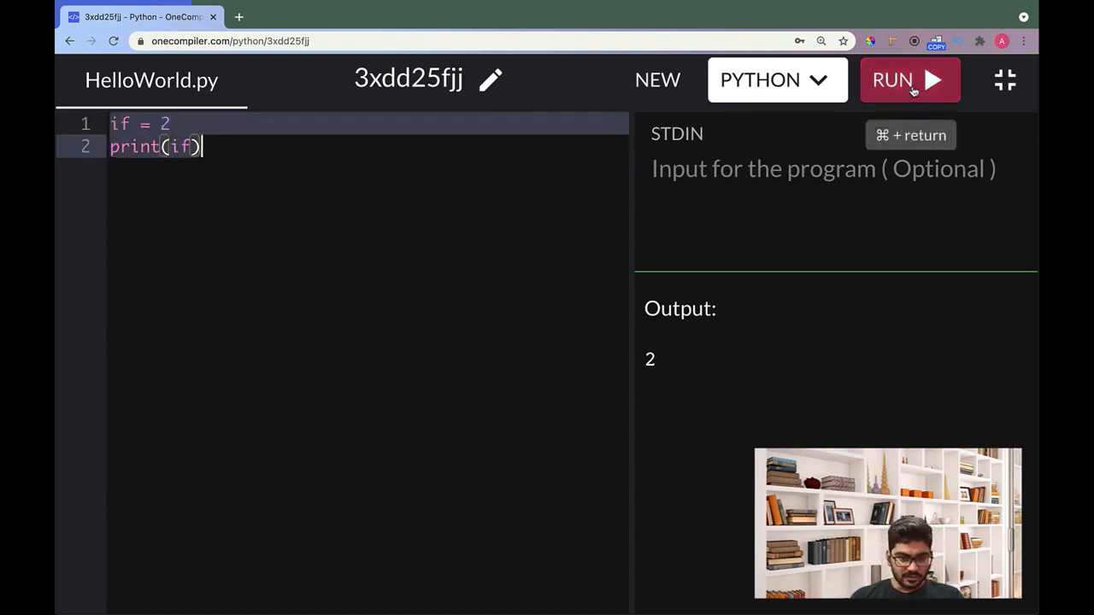
pyautogui.click(909, 80)
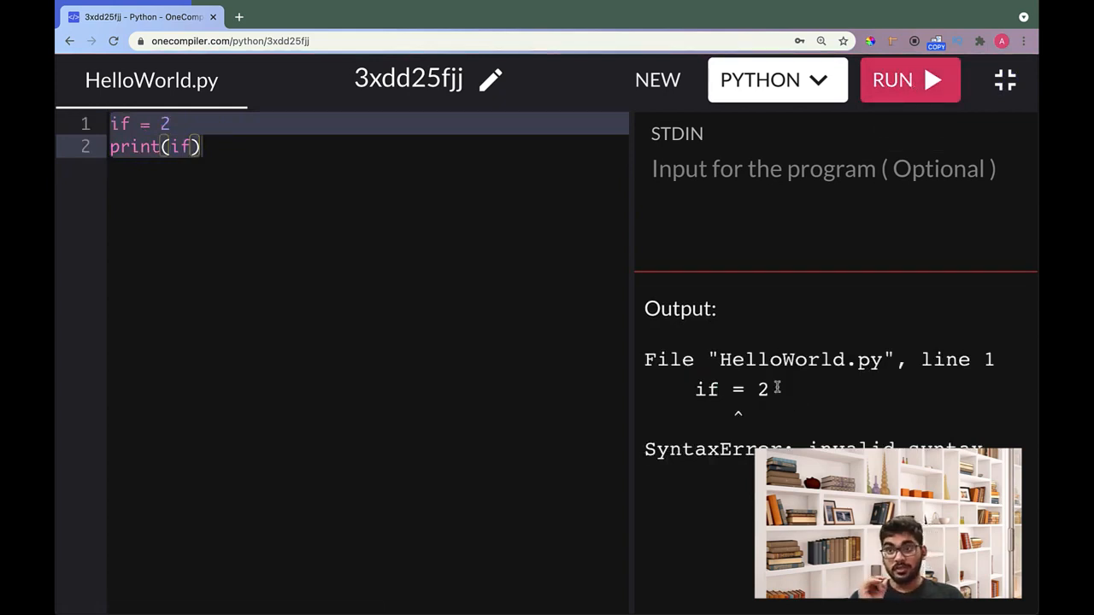
pyautogui.doubleClick(731, 389)
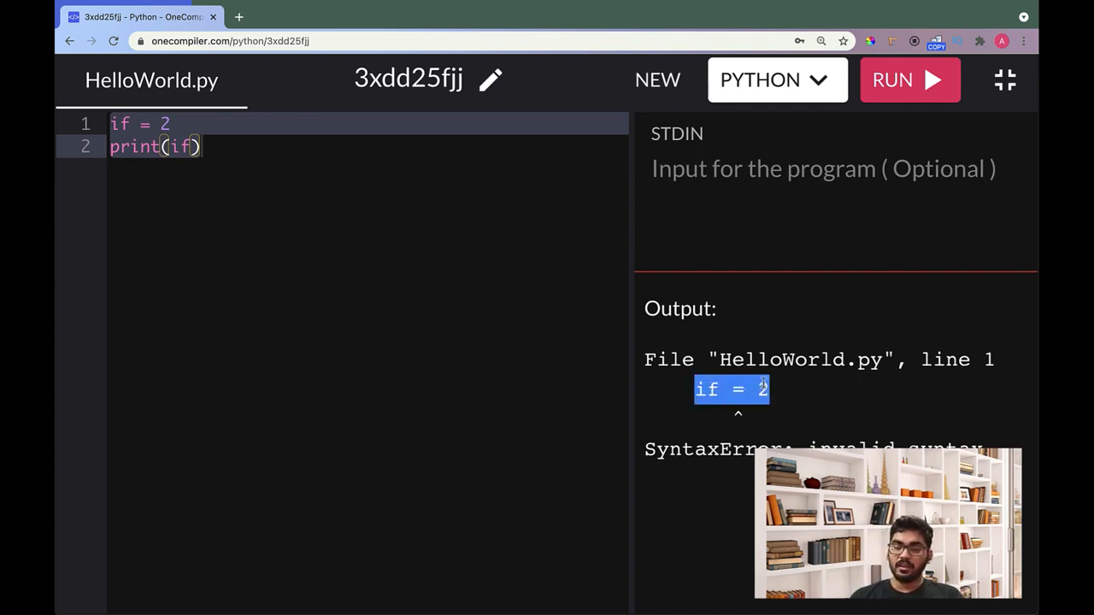